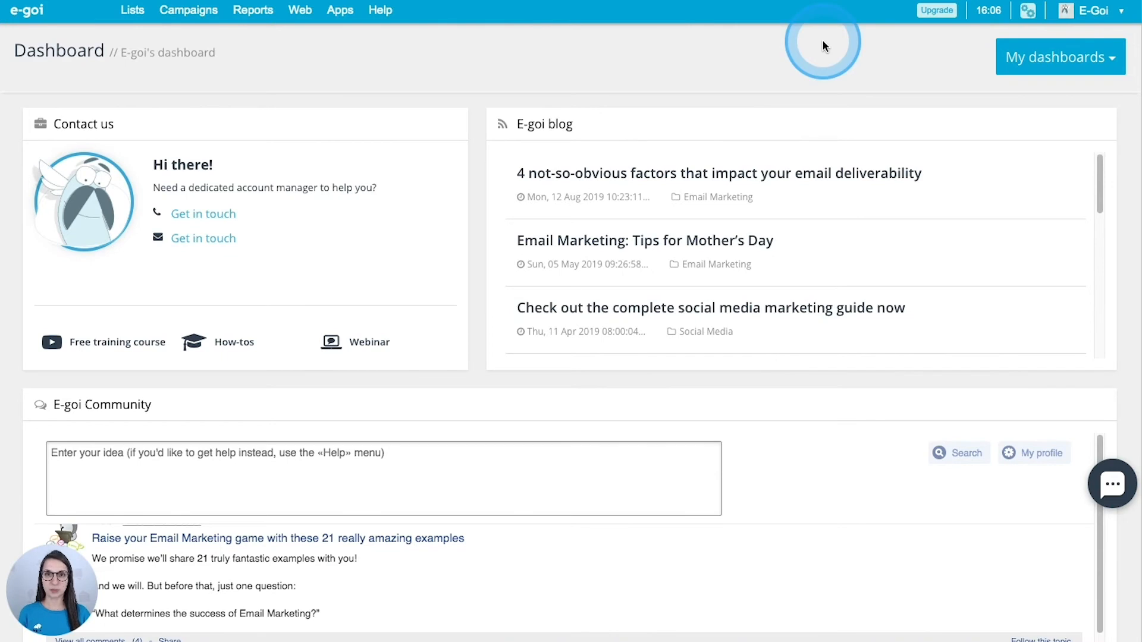
# Reach the email senders list from the top-right account menu.
pyautogui.click(1092, 11)
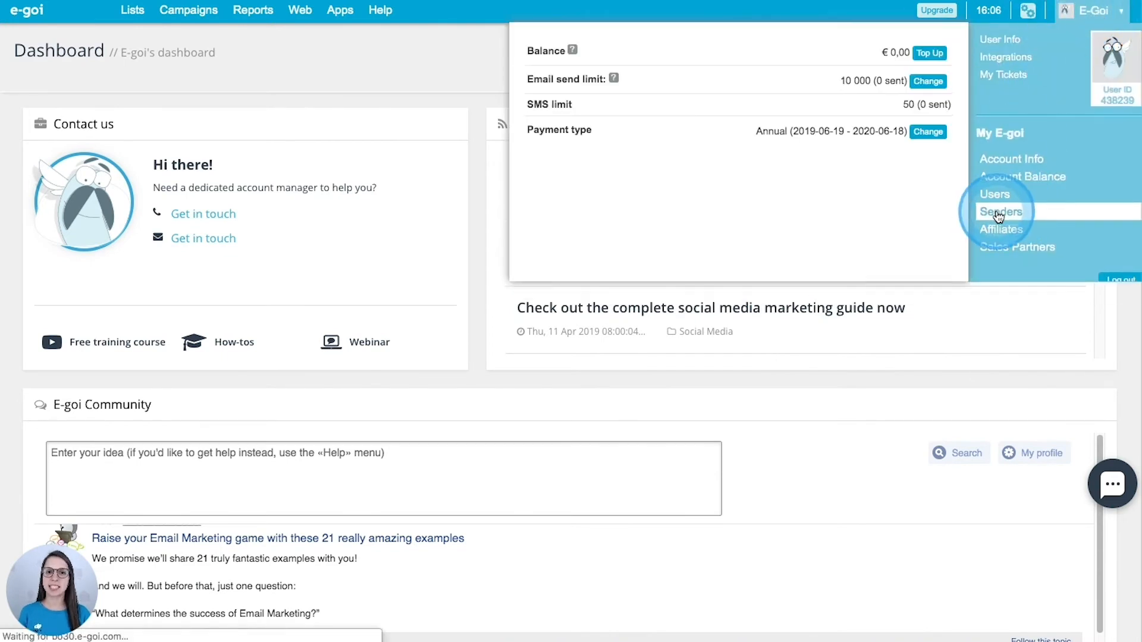
pyautogui.click(1000, 212)
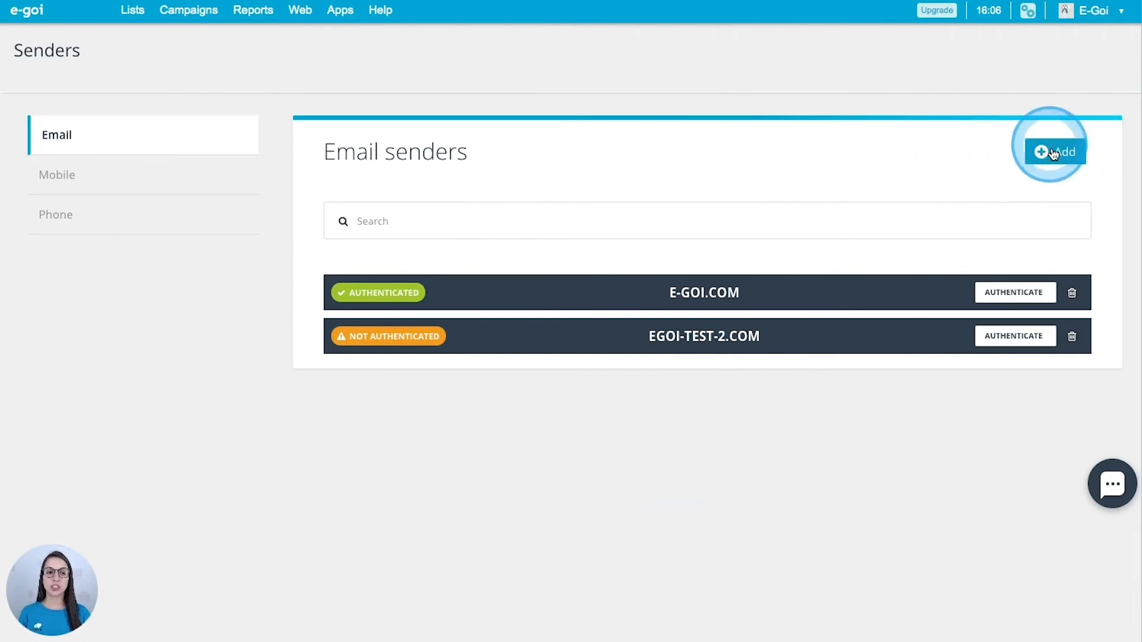
pyautogui.click(1055, 151)
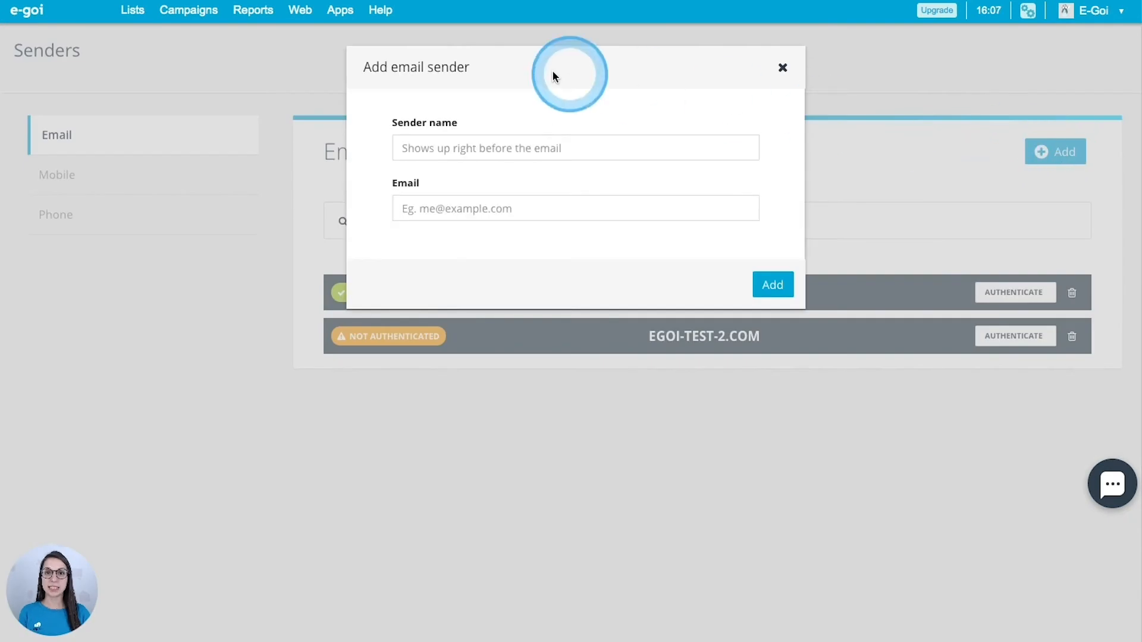
pyautogui.click(574, 148)
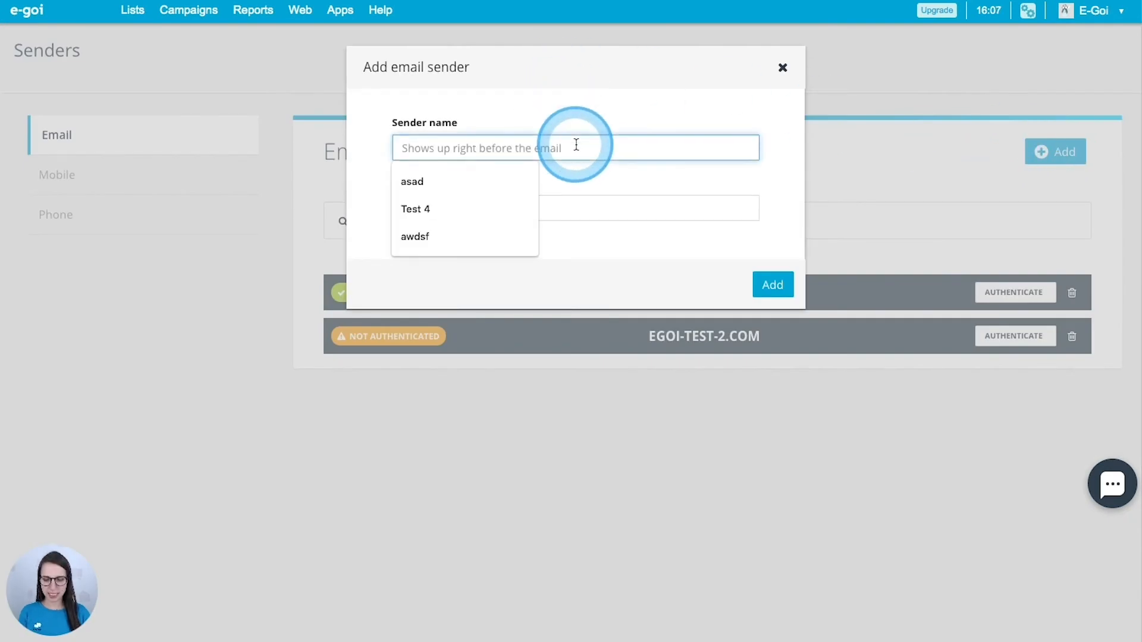
pyautogui.write('Email Test')
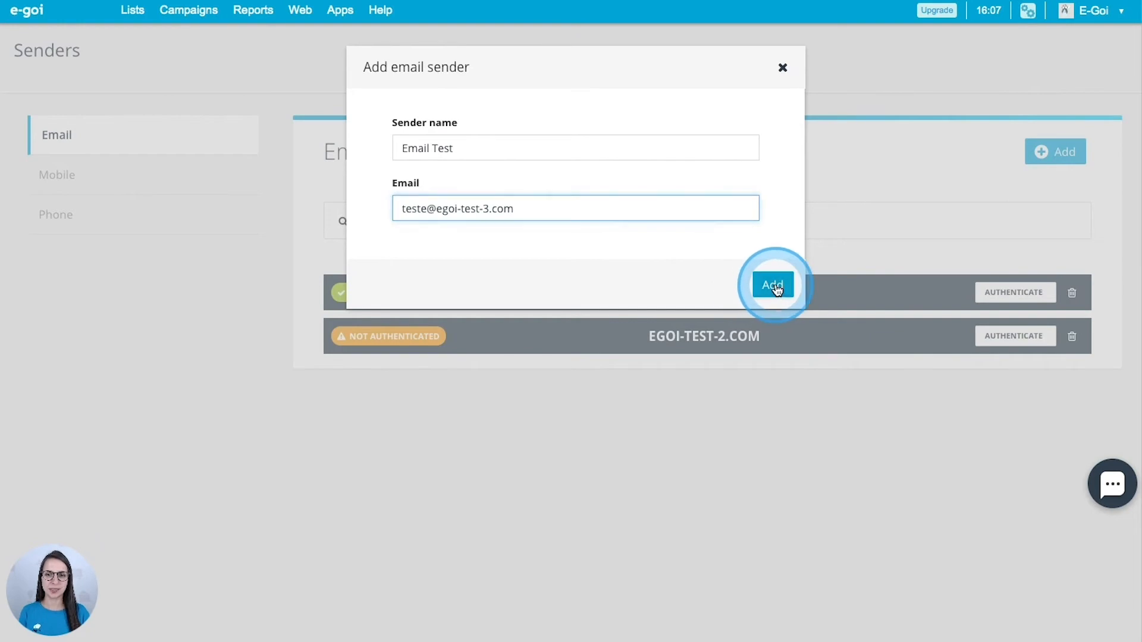
pyautogui.click(774, 285)
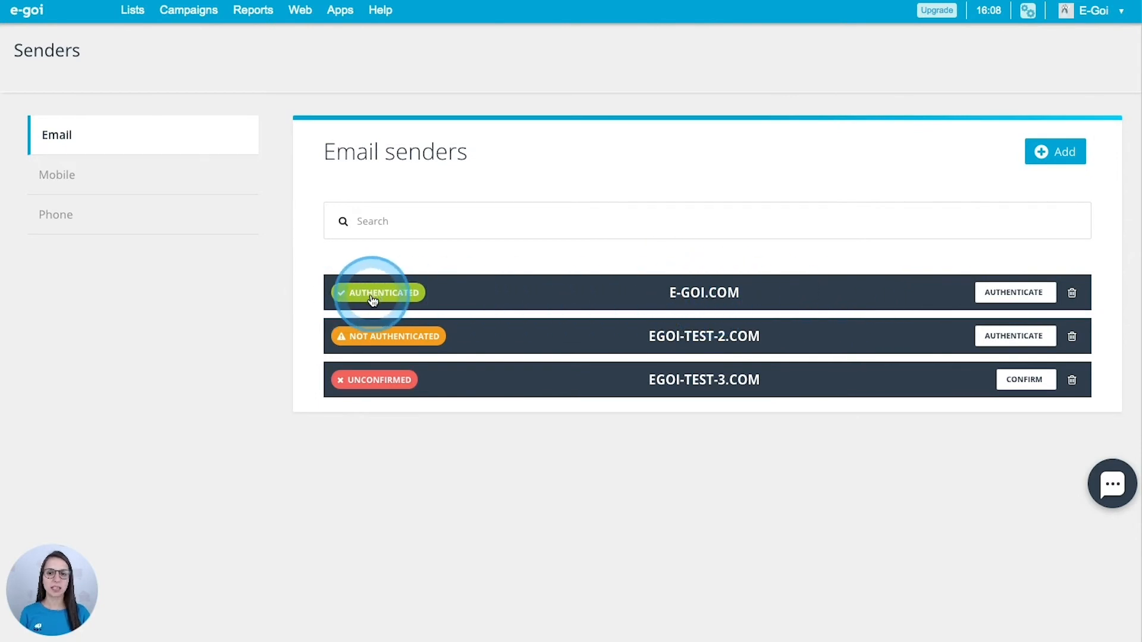
pyautogui.moveTo(388, 335)
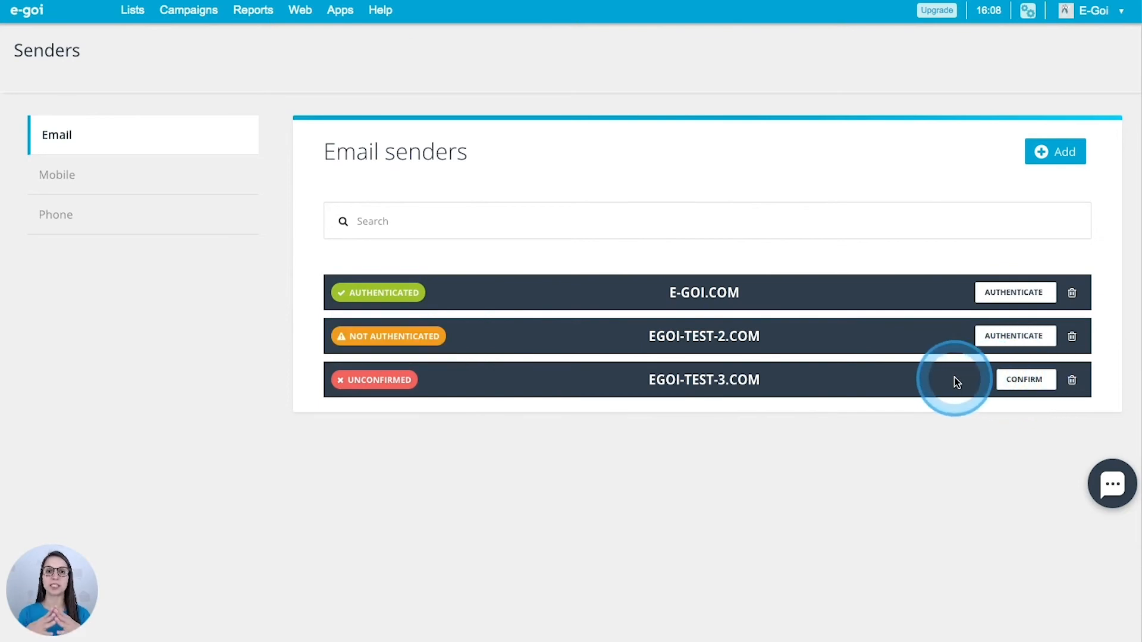
pyautogui.moveTo(919, 381)
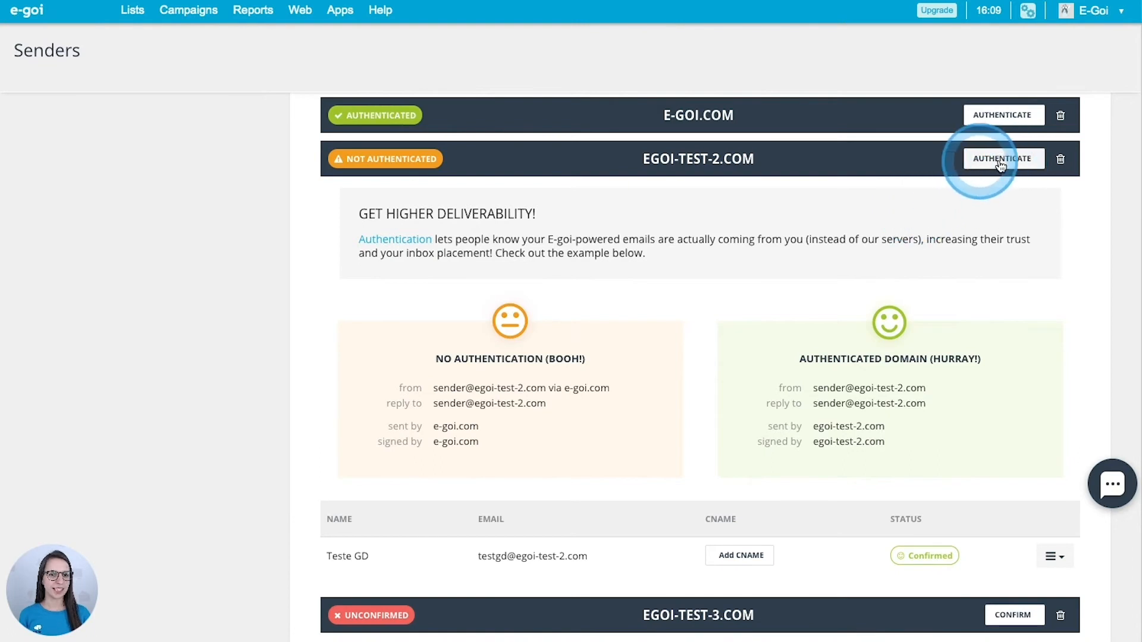
# Start authenticating egoi-test-2.com to reach the how-to setup options.
pyautogui.click(1004, 158)
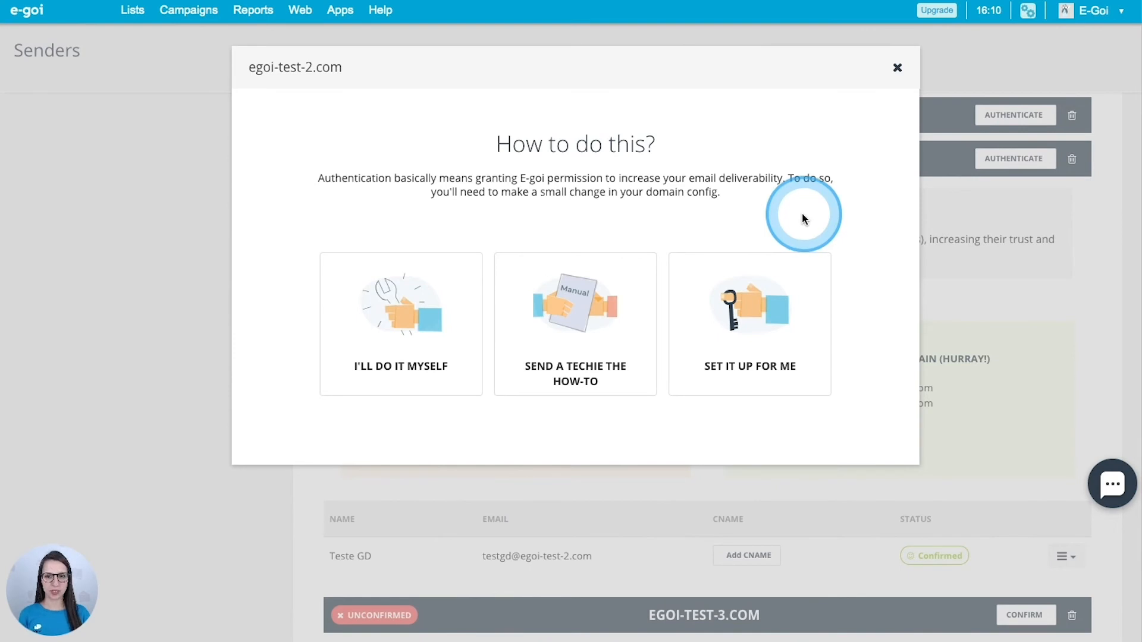
pyautogui.moveTo(726, 328)
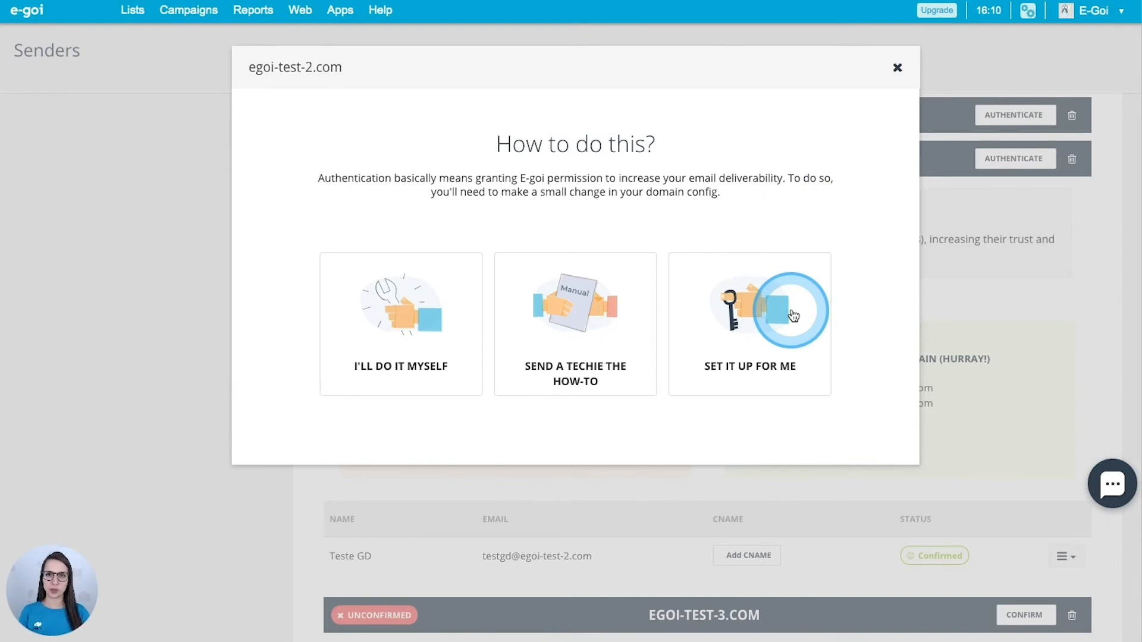
pyautogui.moveTo(508, 335)
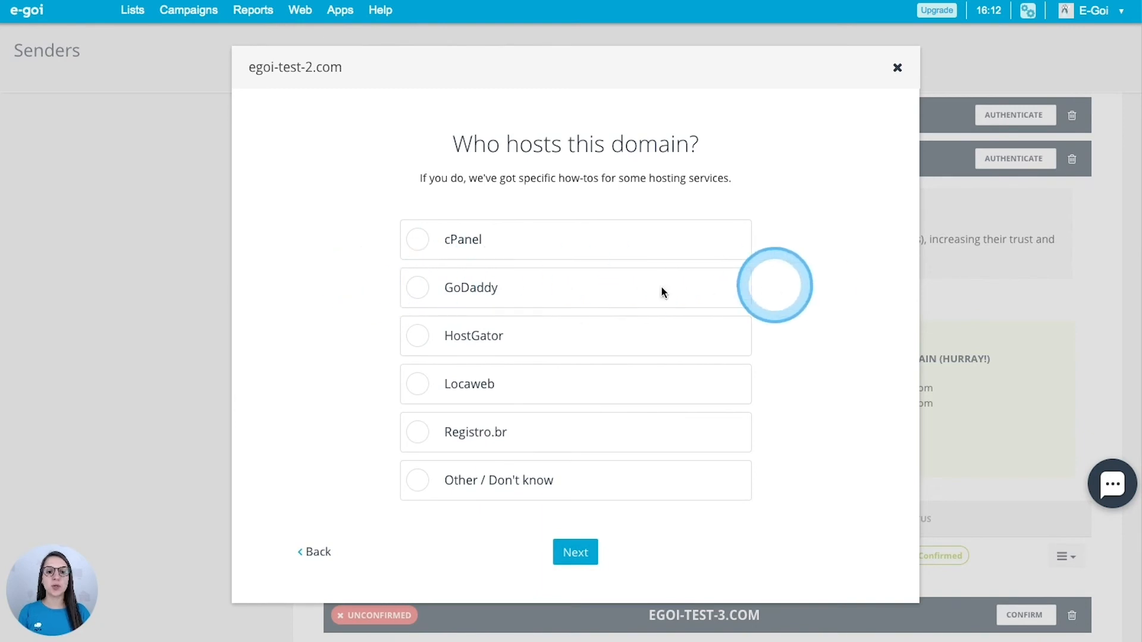
# Choose GoDaddy as the domain host and continue to the SPF and DKIM TXT record instructions.
pyautogui.click(417, 287)
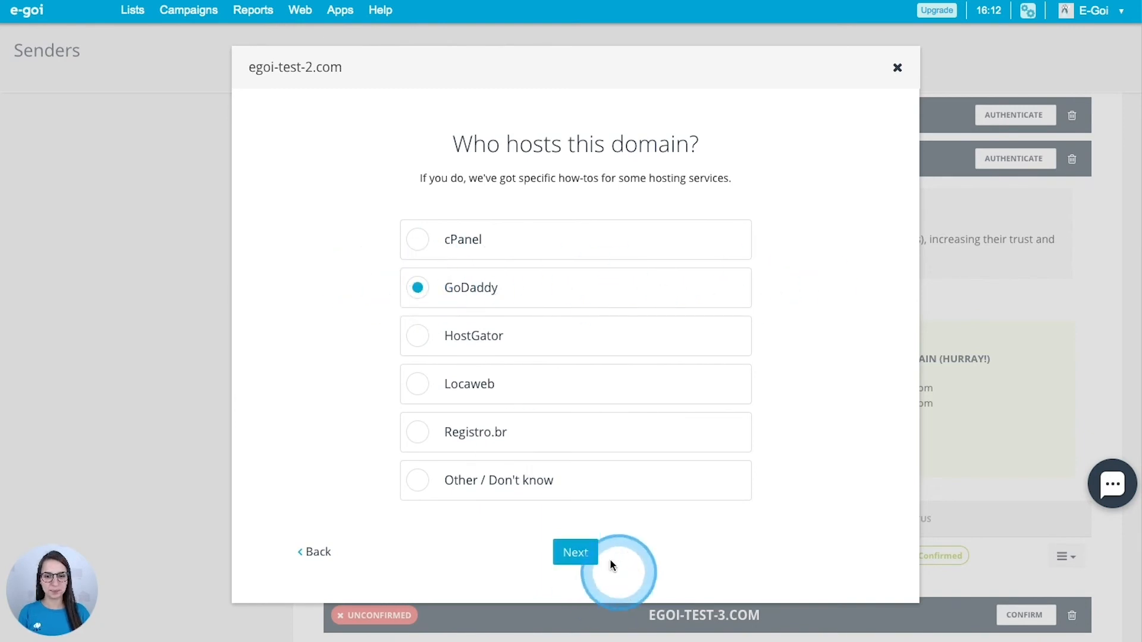
pyautogui.click(574, 552)
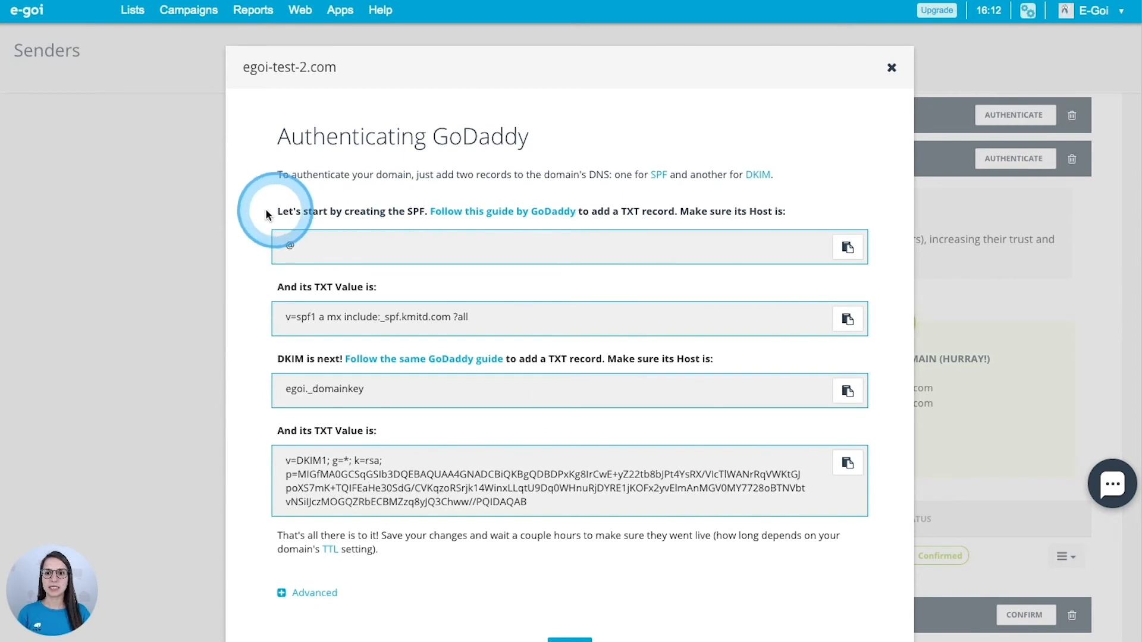
pyautogui.moveTo(852, 207)
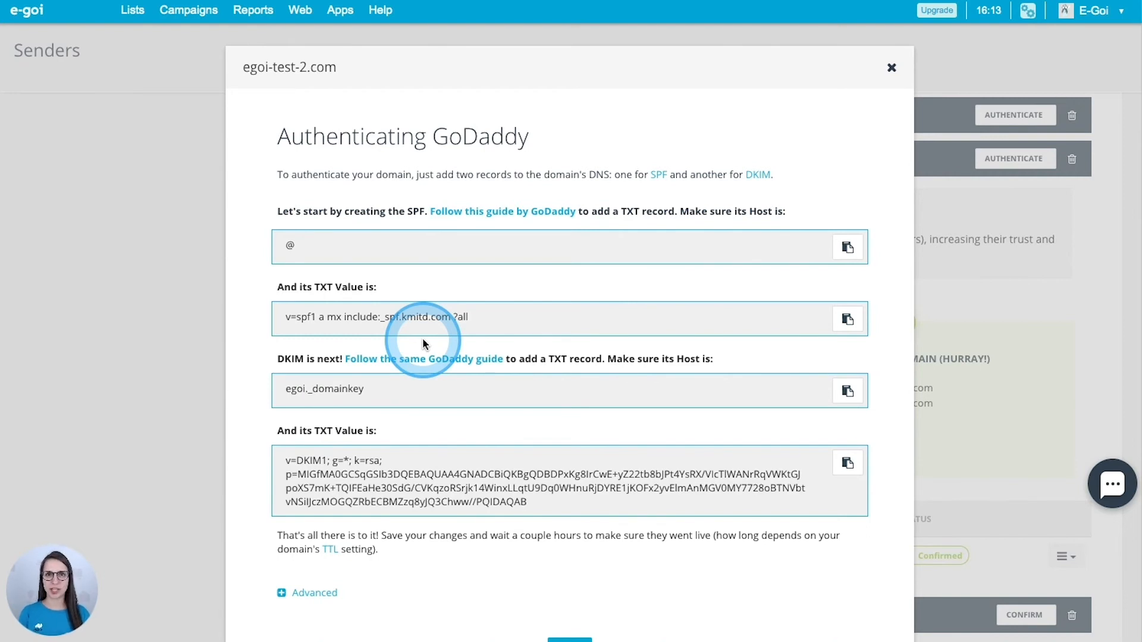
pyautogui.moveTo(433, 345)
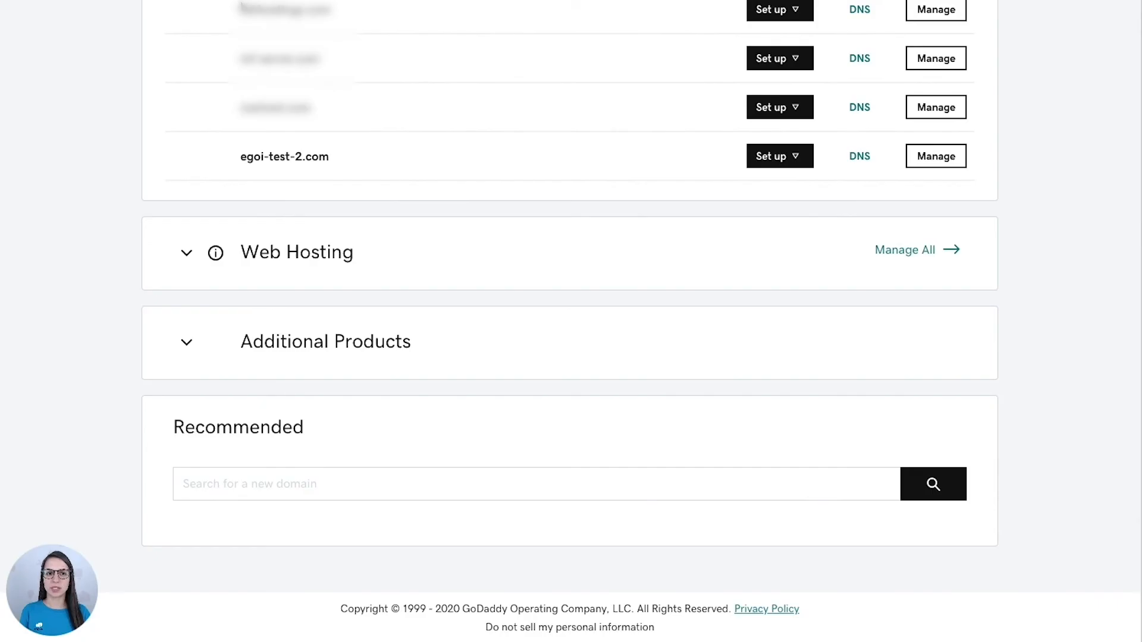
# Switch to GoDaddy's My Products page showing the owned domains including egoi-test-2.com.
pyautogui.click(859, 156)
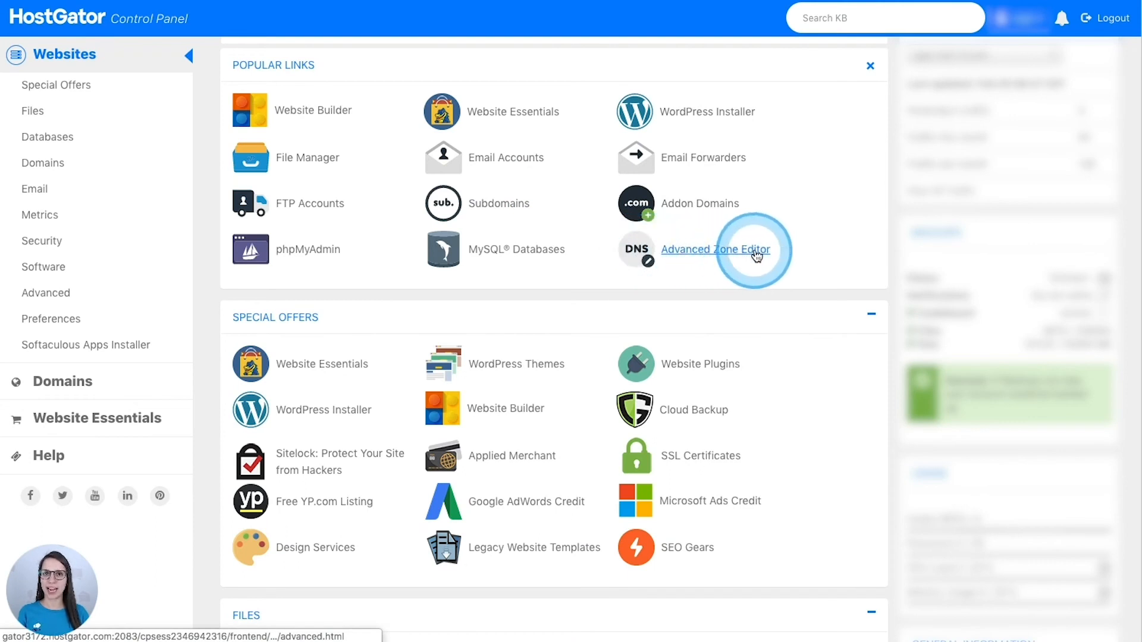
pyautogui.click(717, 249)
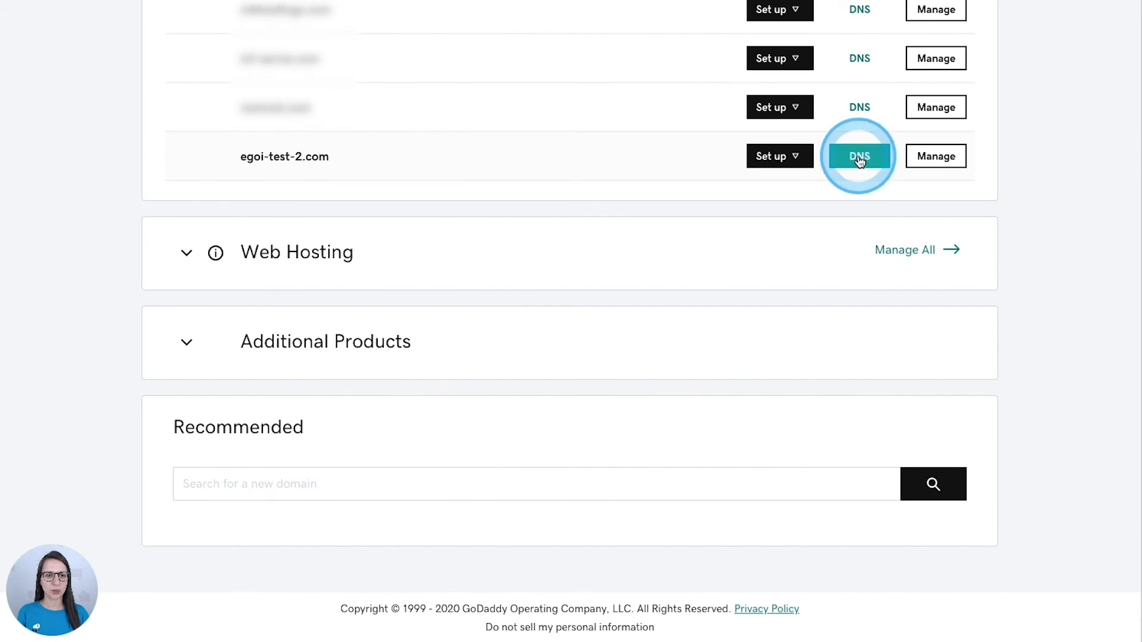
# Bring up GoDaddy DNS Management for egoi-test-2.com and its Records table.
pyautogui.click(858, 155)
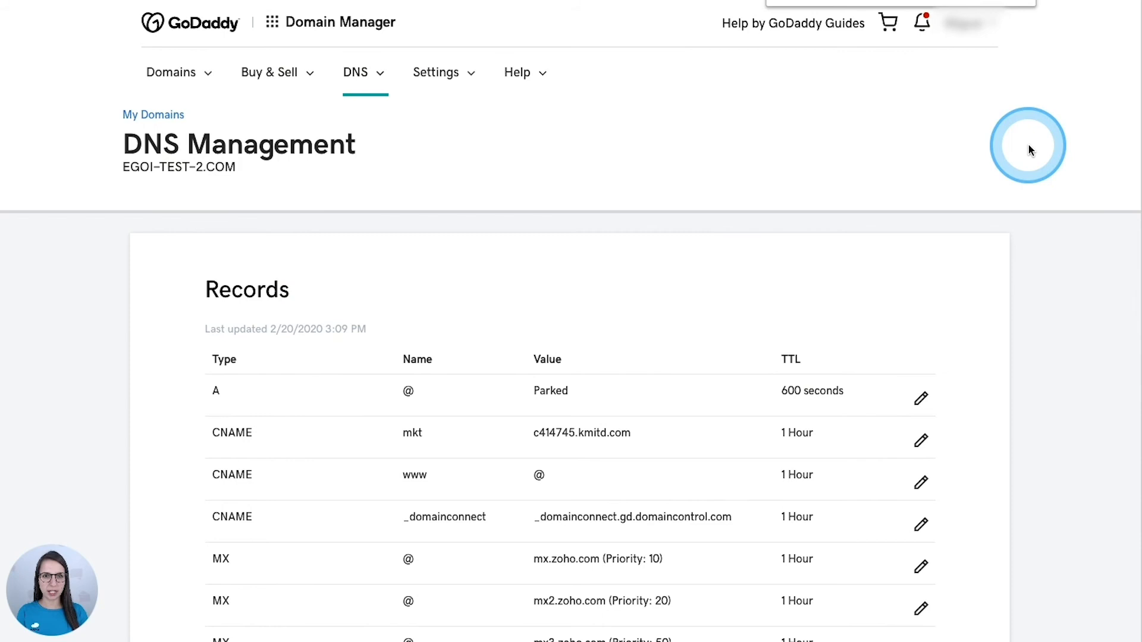
pyautogui.scroll(-3)
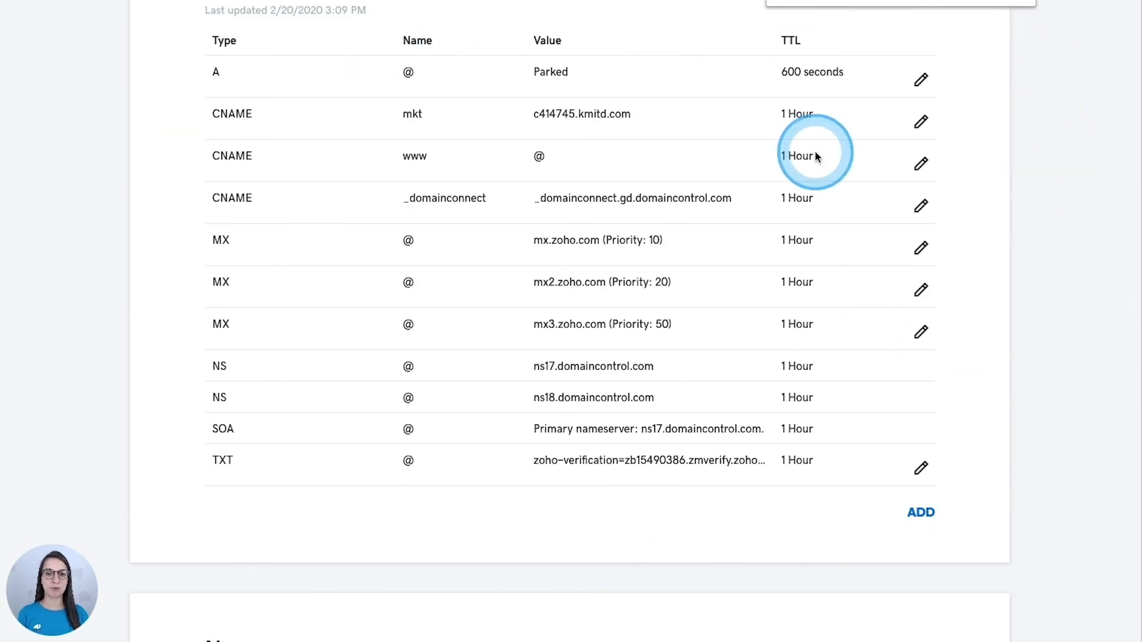
pyautogui.moveTo(814, 156)
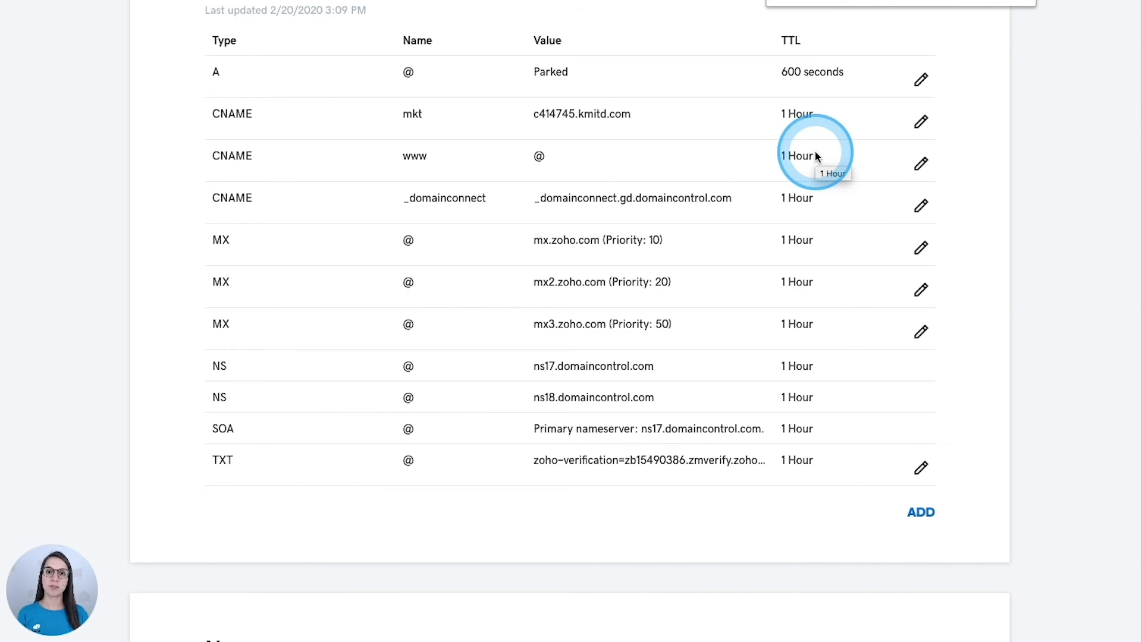
pyautogui.moveTo(785, 137)
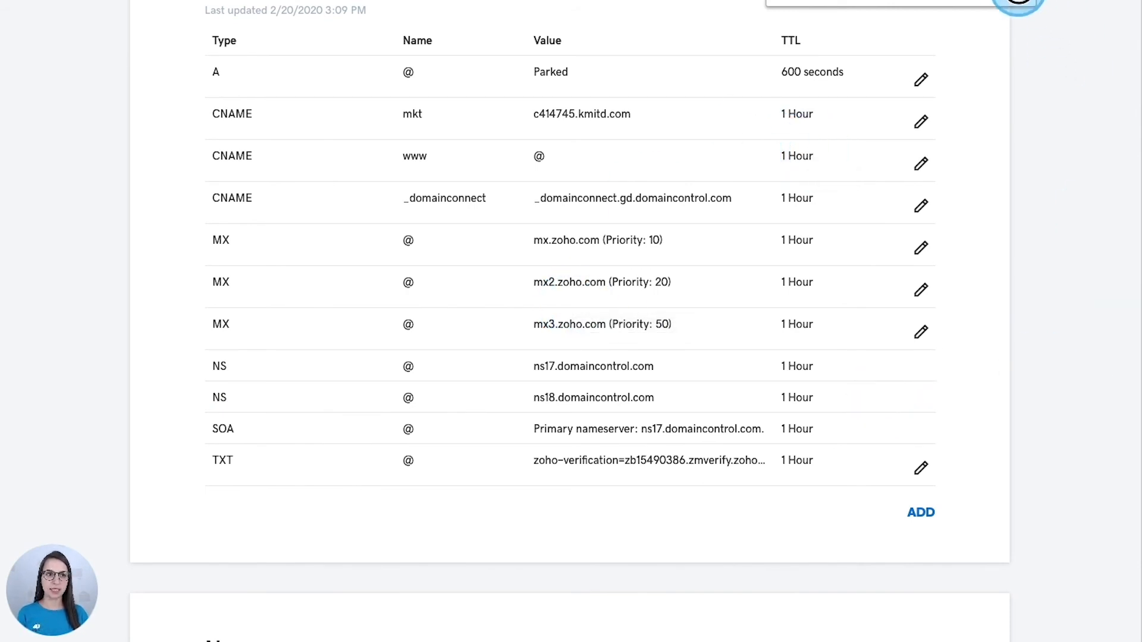
# Fill a new TXT record with host @ and SPF value v=spf1 a mx include:_spf.kmitd.com ?all.
pyautogui.click(919, 511)
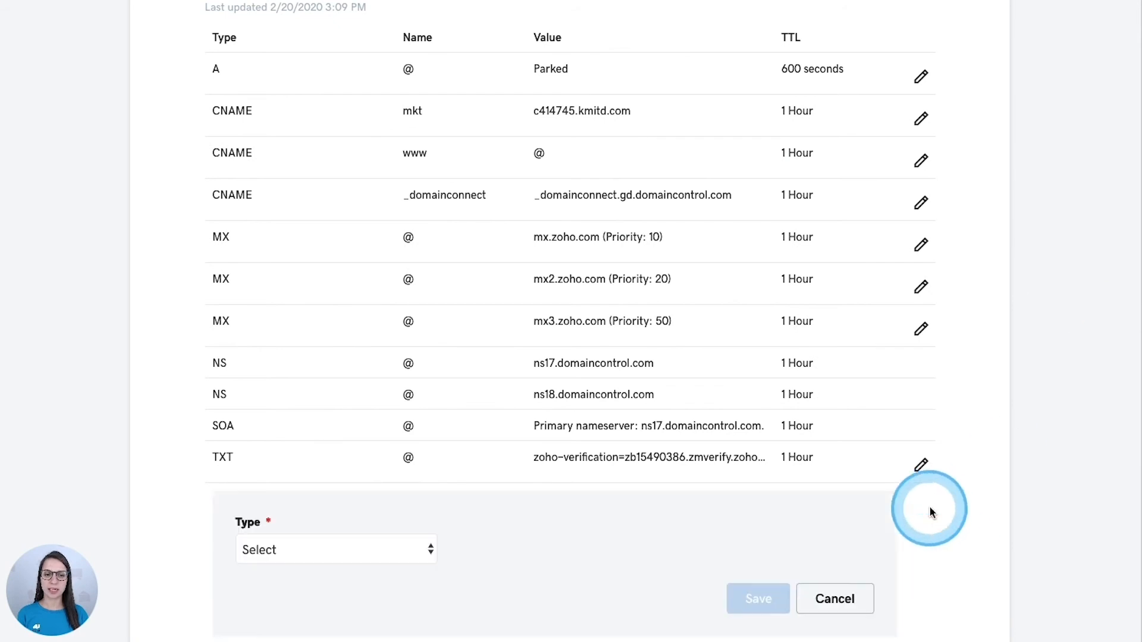
pyautogui.click(335, 549)
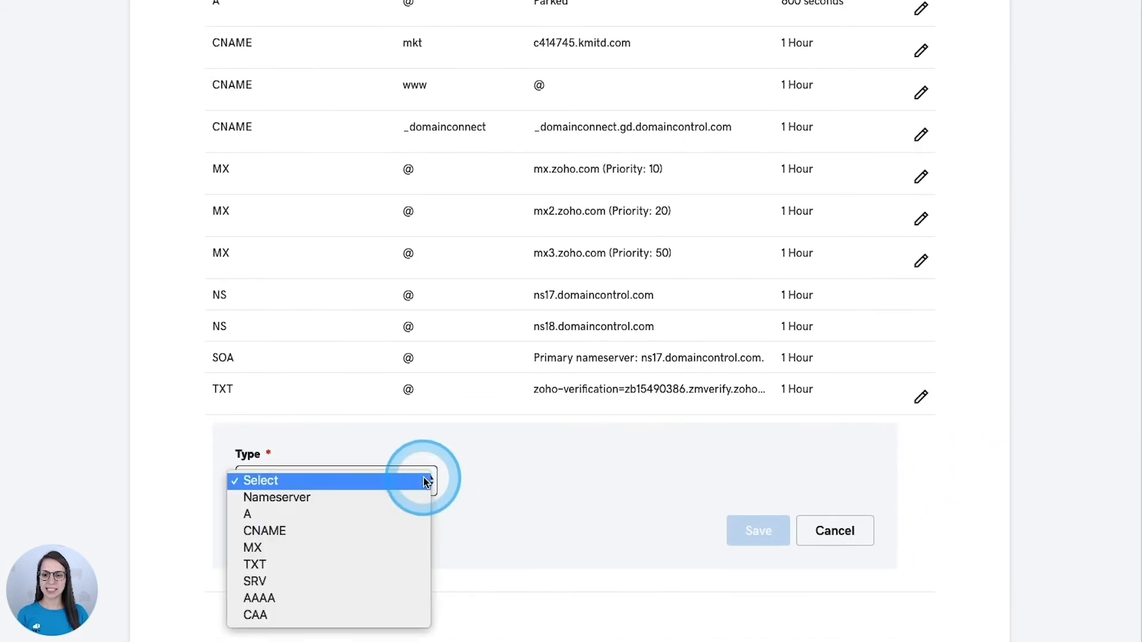
pyautogui.click(254, 564)
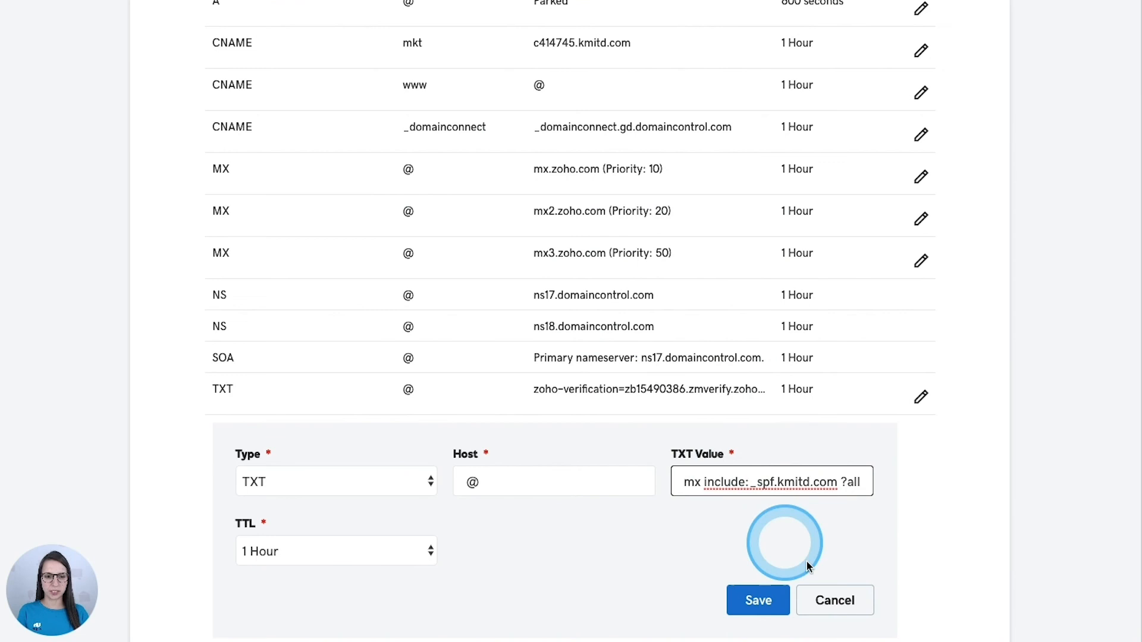
pyautogui.click(758, 599)
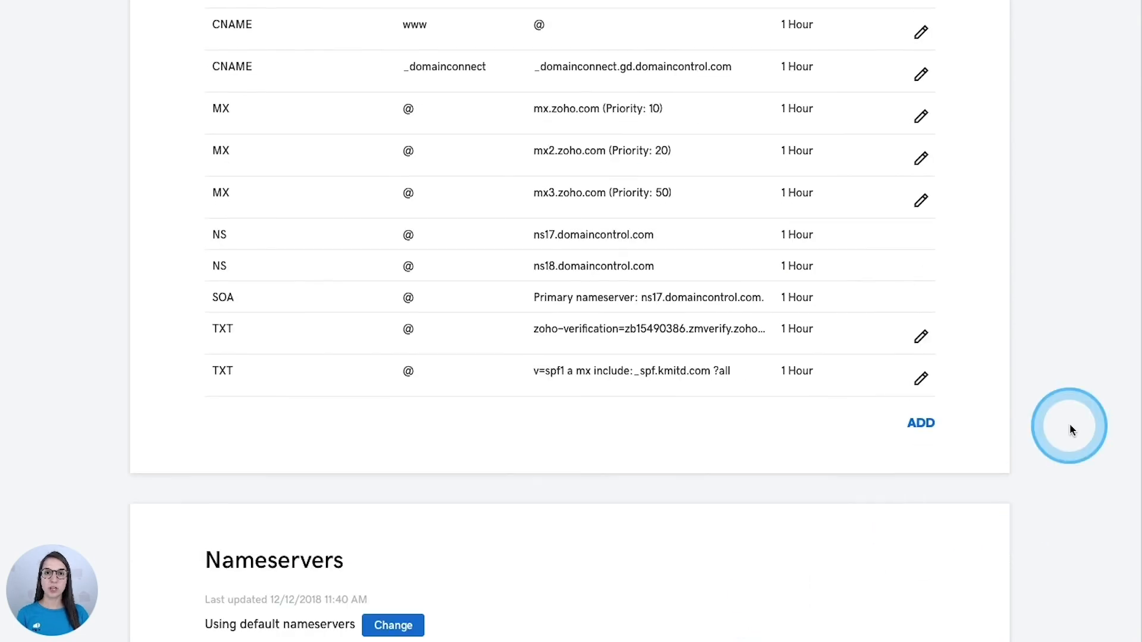
# Add and save a TXT record for host egoi._domainkey holding E-goi's DKIM key value.
pyautogui.click(920, 422)
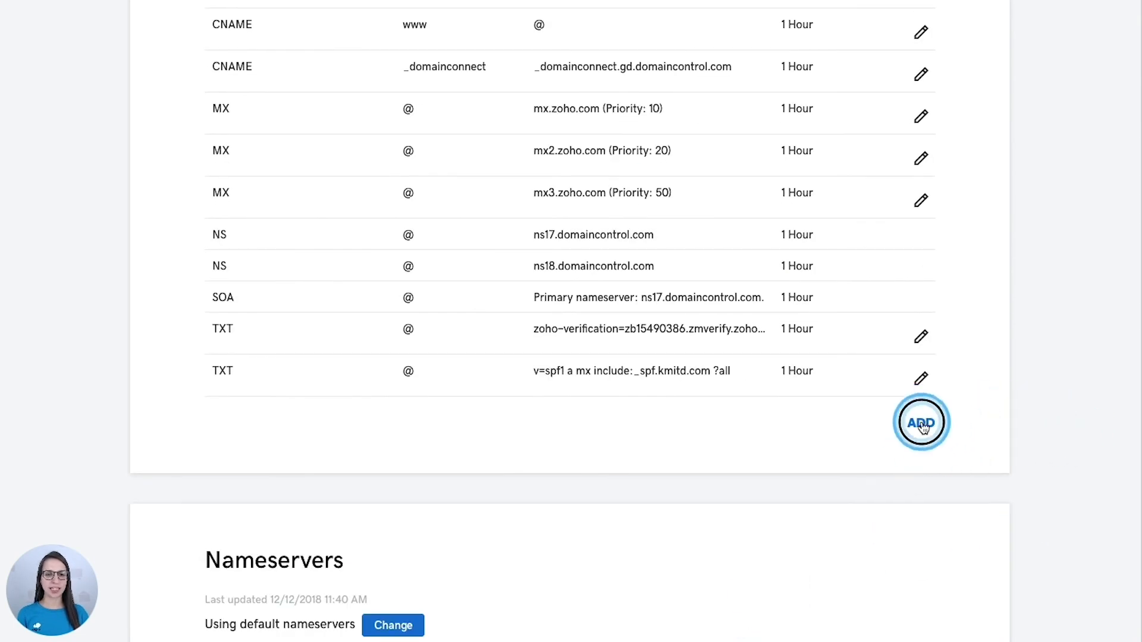
pyautogui.click(920, 422)
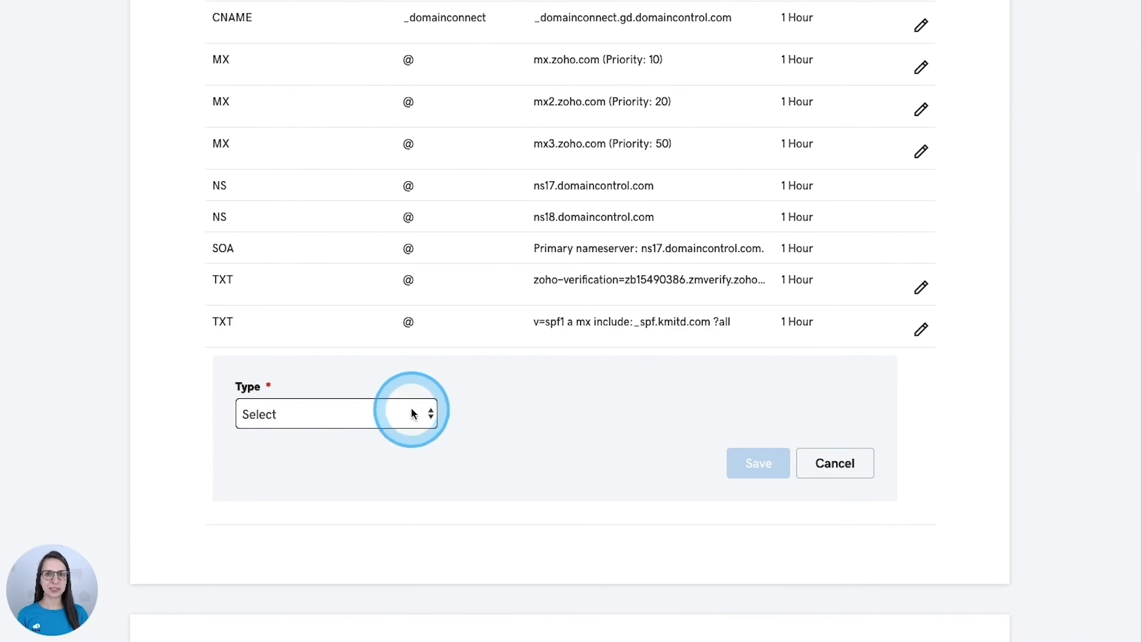
pyautogui.click(335, 414)
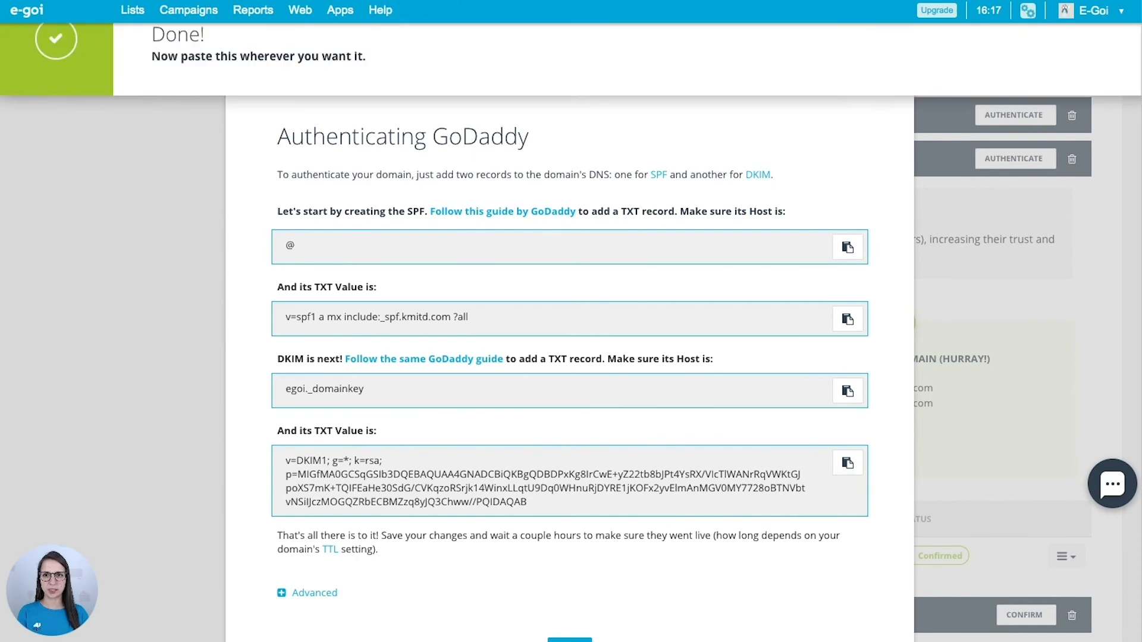
pyautogui.click(717, 414)
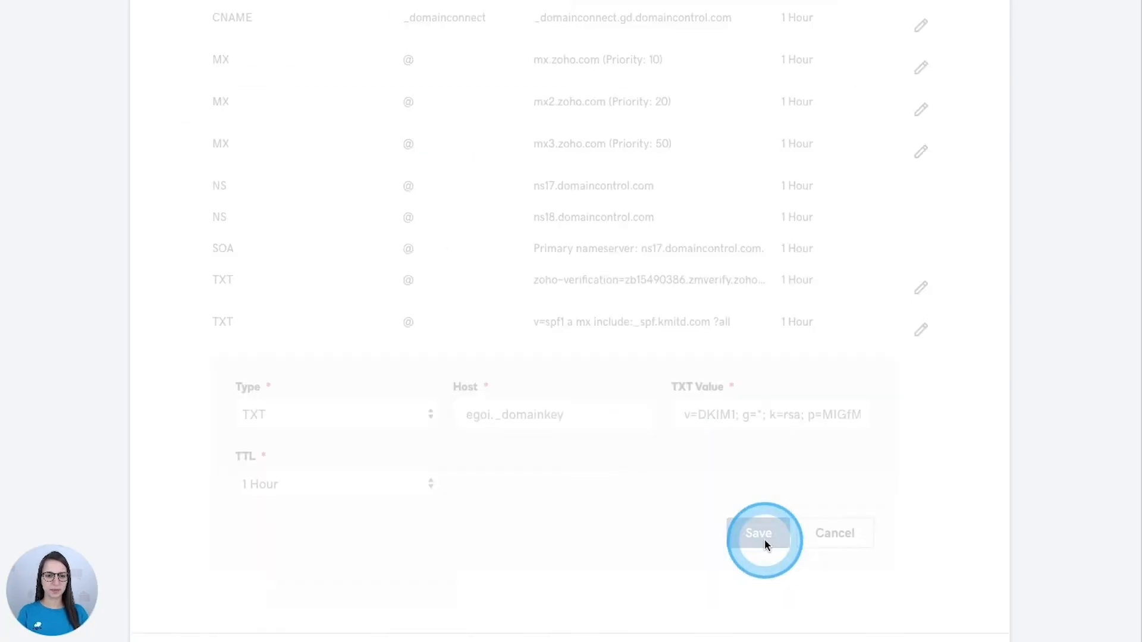
pyautogui.click(758, 533)
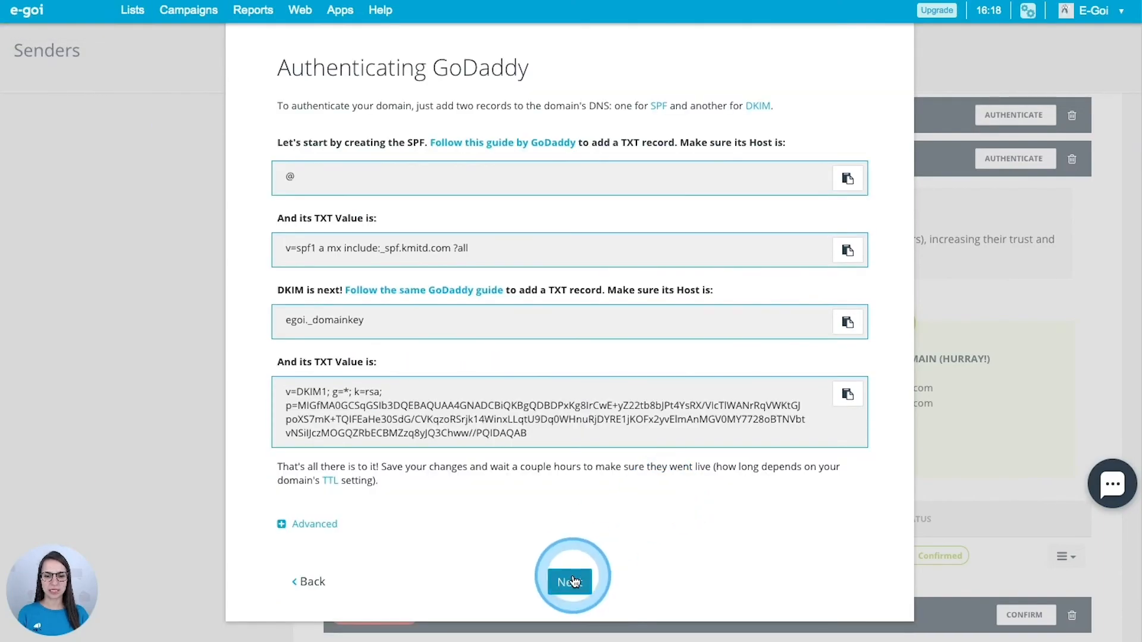
# Check the DNS records (SPF and DKIM good, DMARC not found) and confirm egoi-test-2.com as authenticated.
pyautogui.click(572, 582)
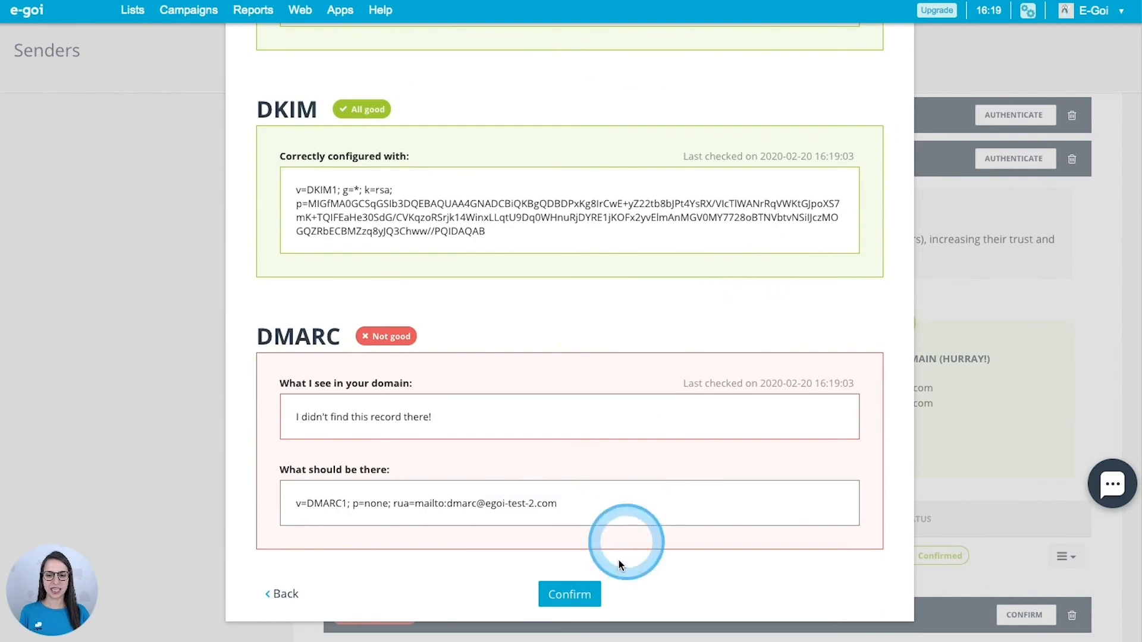
pyautogui.click(569, 594)
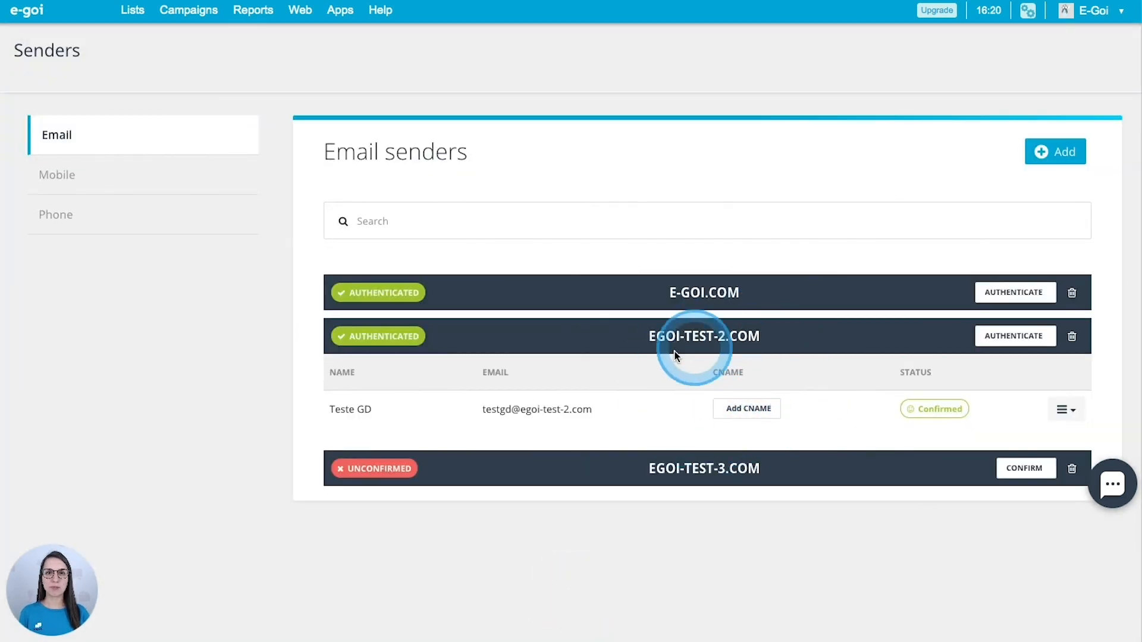
# Start adding a CNAME for the sender and pick mkt.egoi-test-2.com from the suggested records.
pyautogui.click(747, 408)
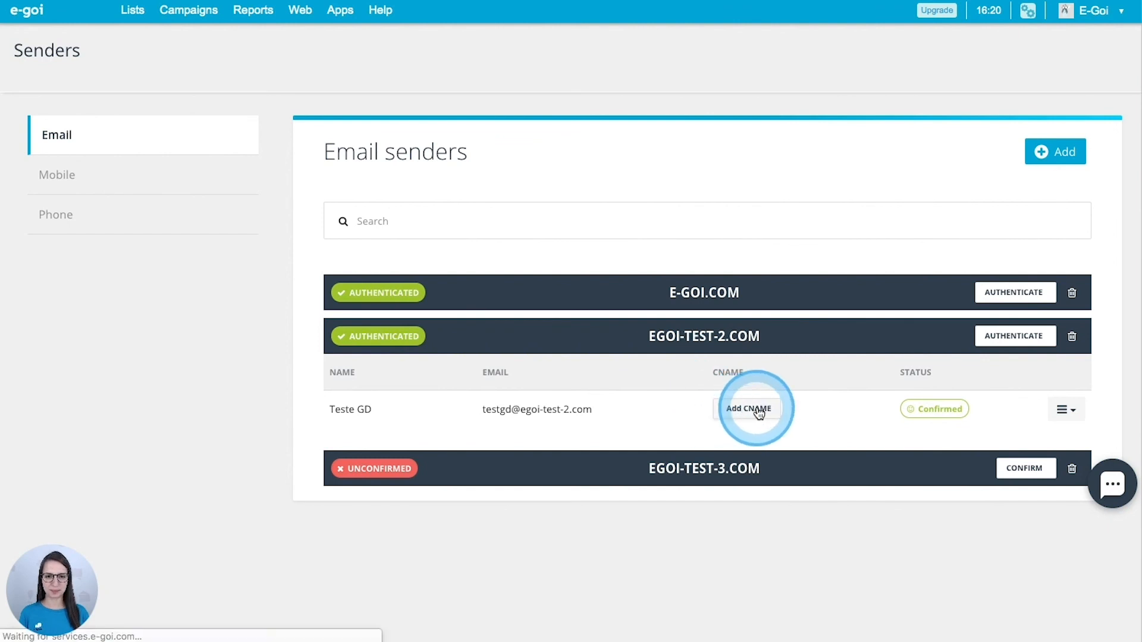
pyautogui.click(748, 408)
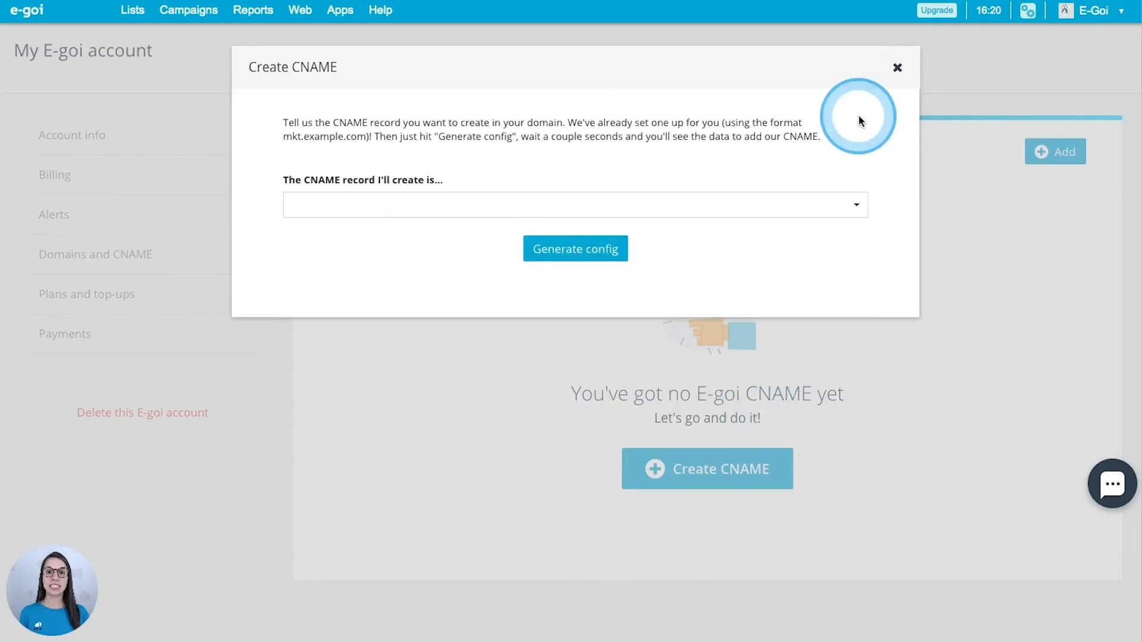
pyautogui.click(856, 205)
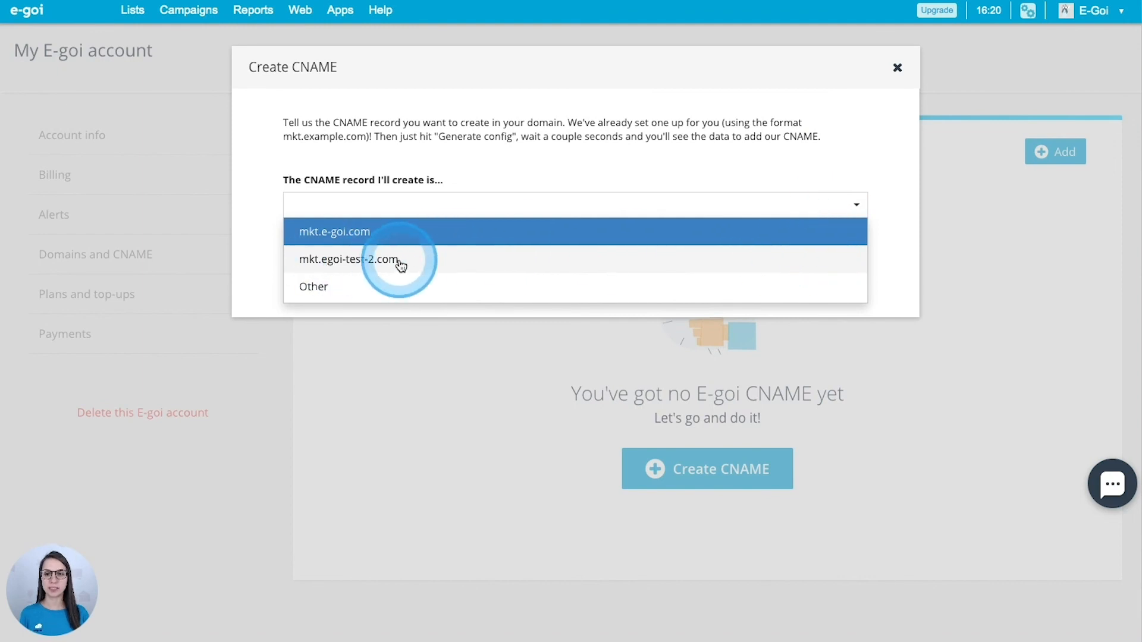
pyautogui.click(349, 258)
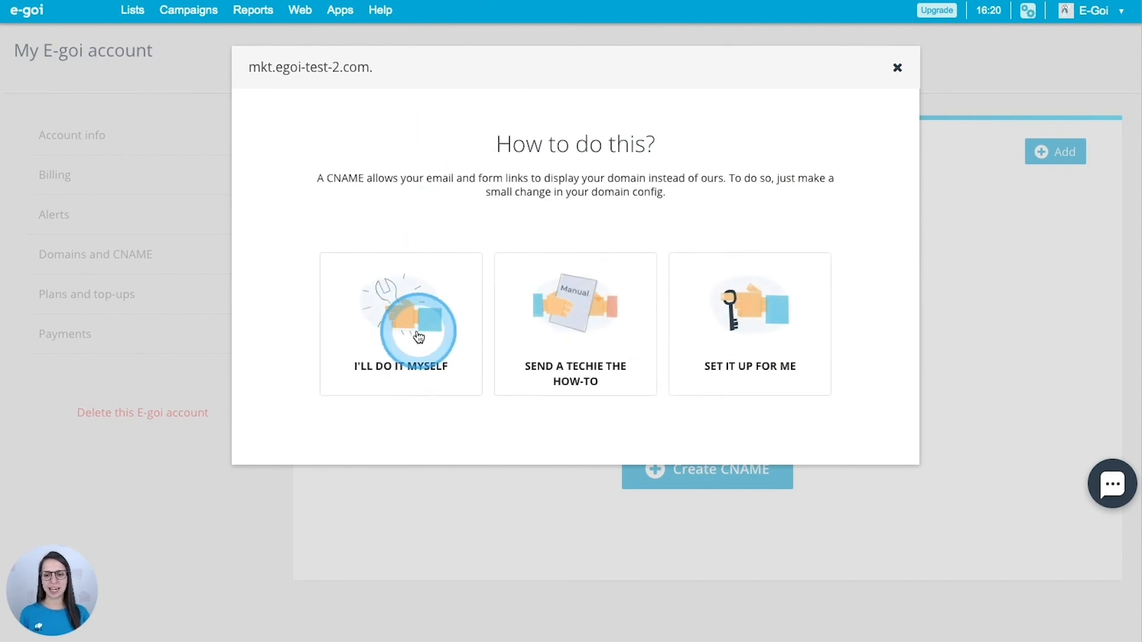
# Choose do-it-yourself setup with GoDaddy as host and continue to the CNAME record details.
pyautogui.click(401, 323)
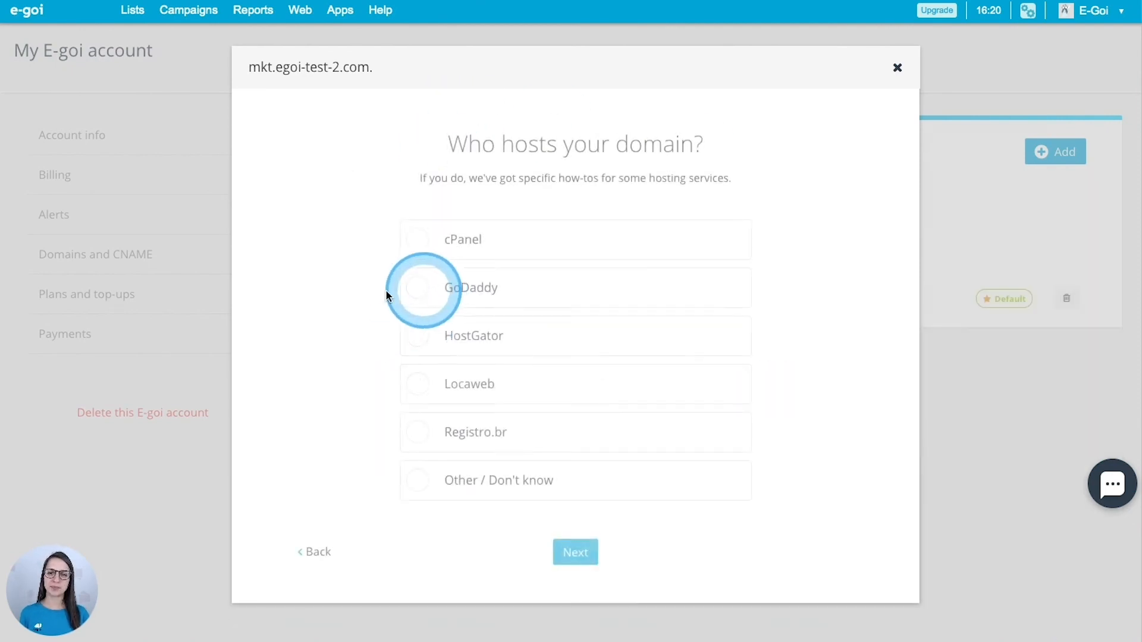
pyautogui.click(418, 287)
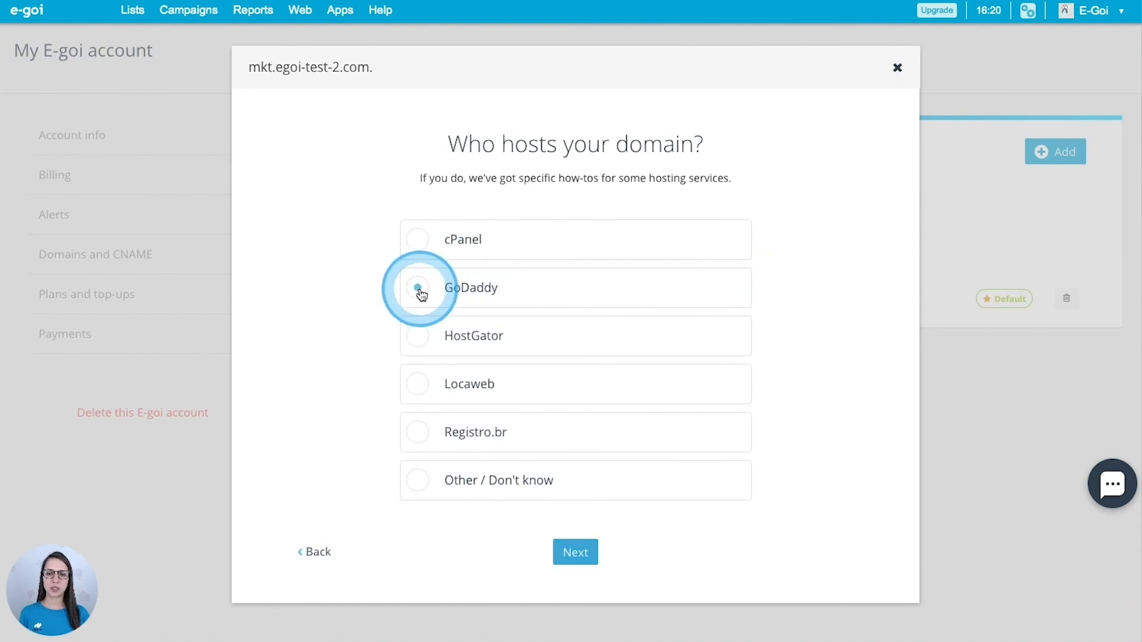
pyautogui.click(417, 287)
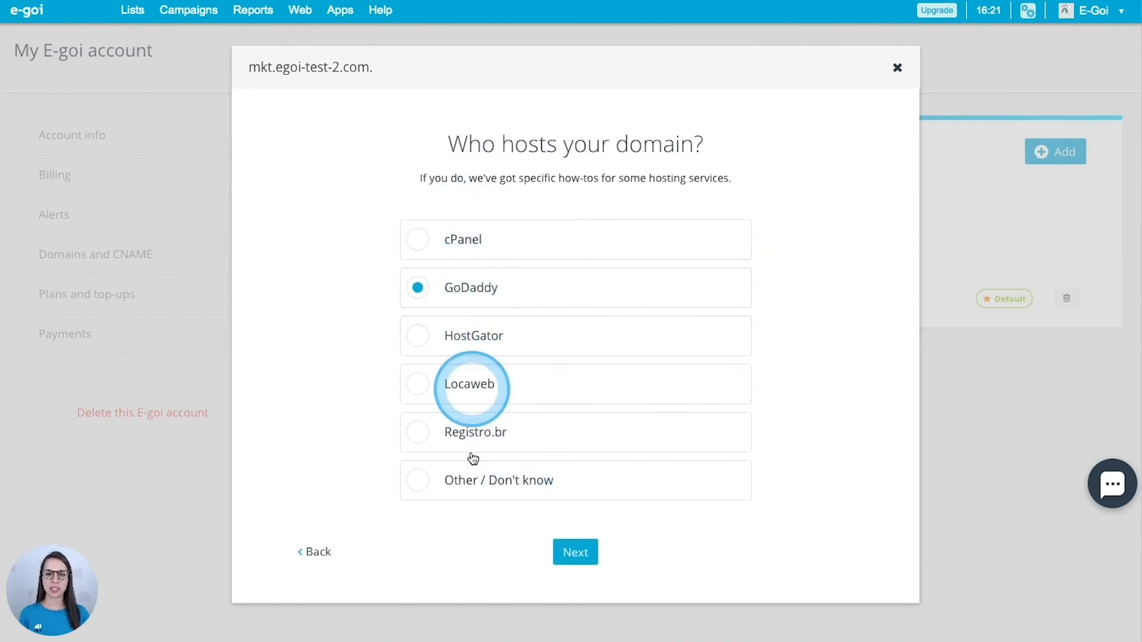
pyautogui.click(574, 552)
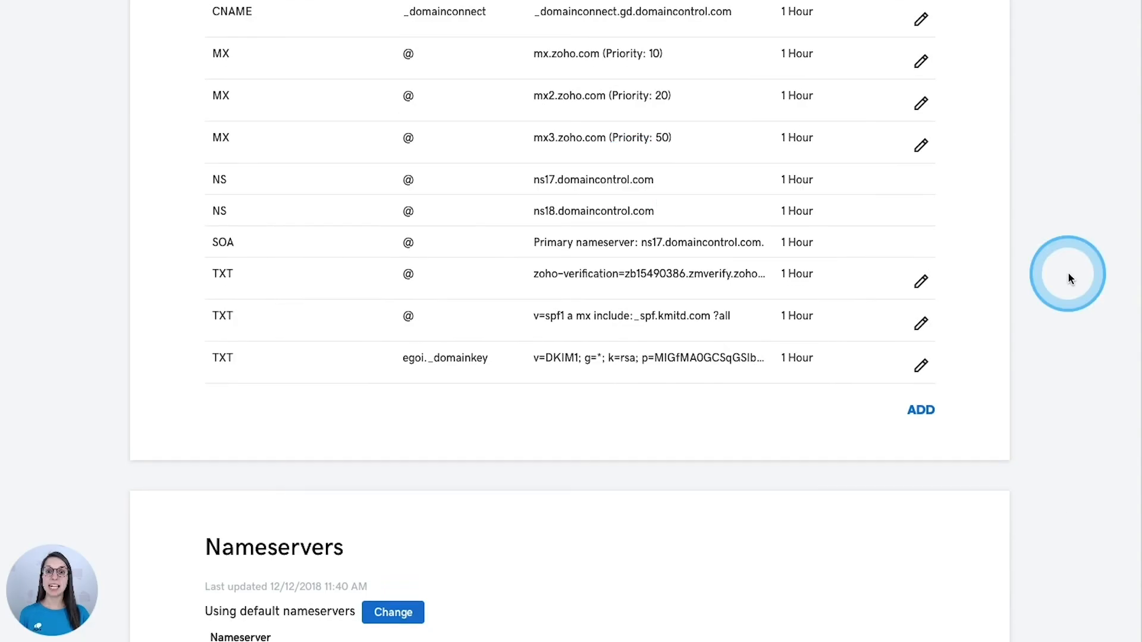
# Add a CNAME record with host mkt pointing to c414745.kmitd.com and save it.
pyautogui.click(919, 409)
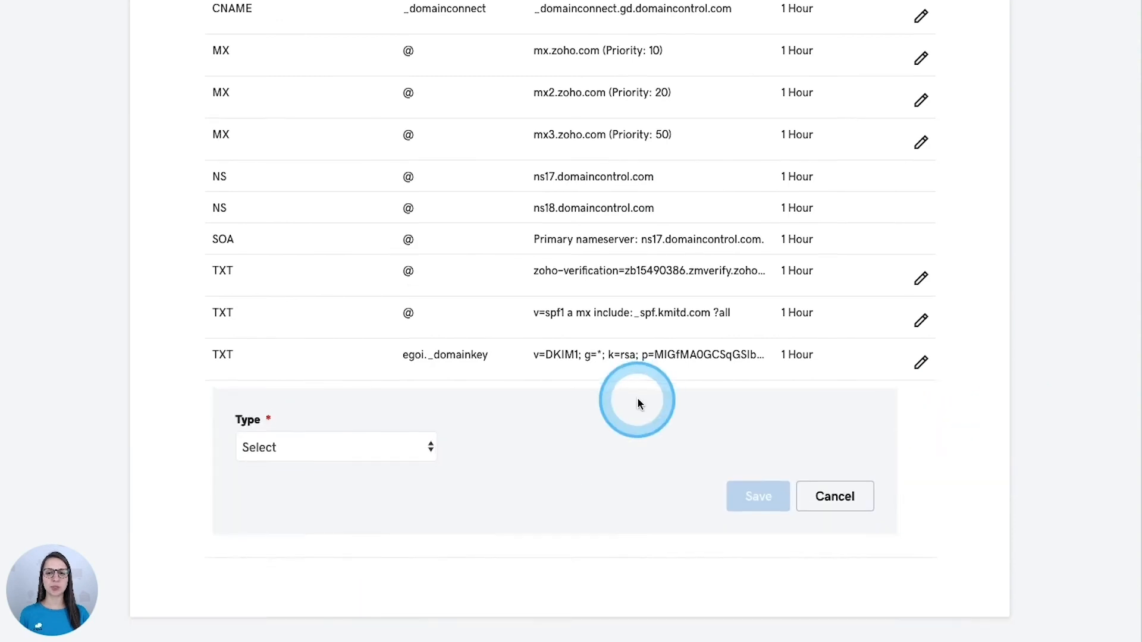
pyautogui.click(336, 446)
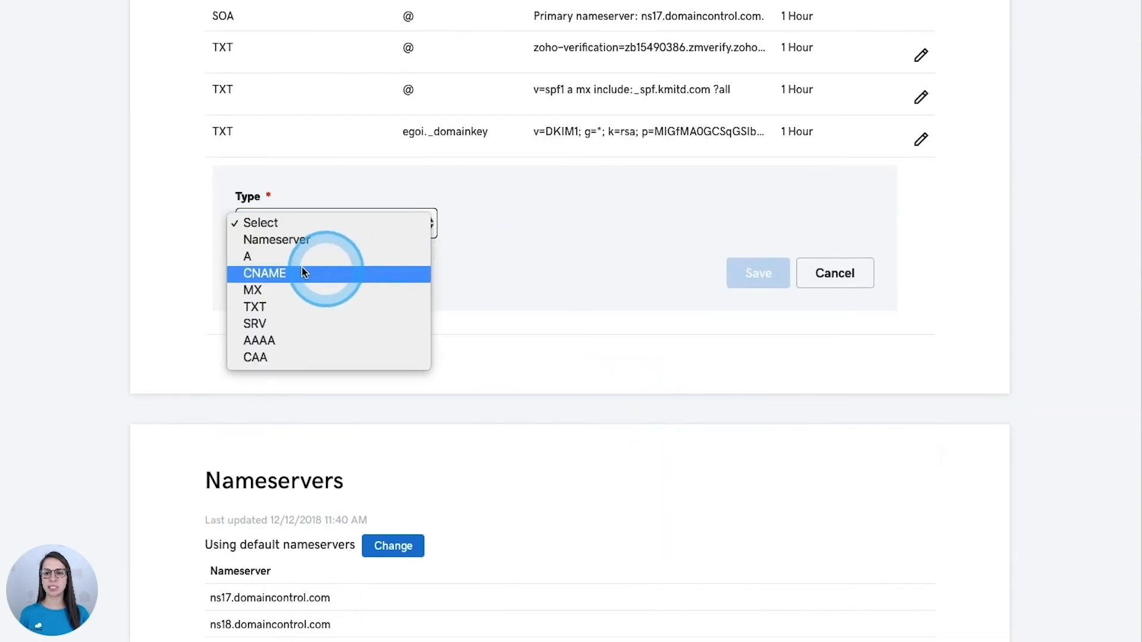
pyautogui.click(264, 274)
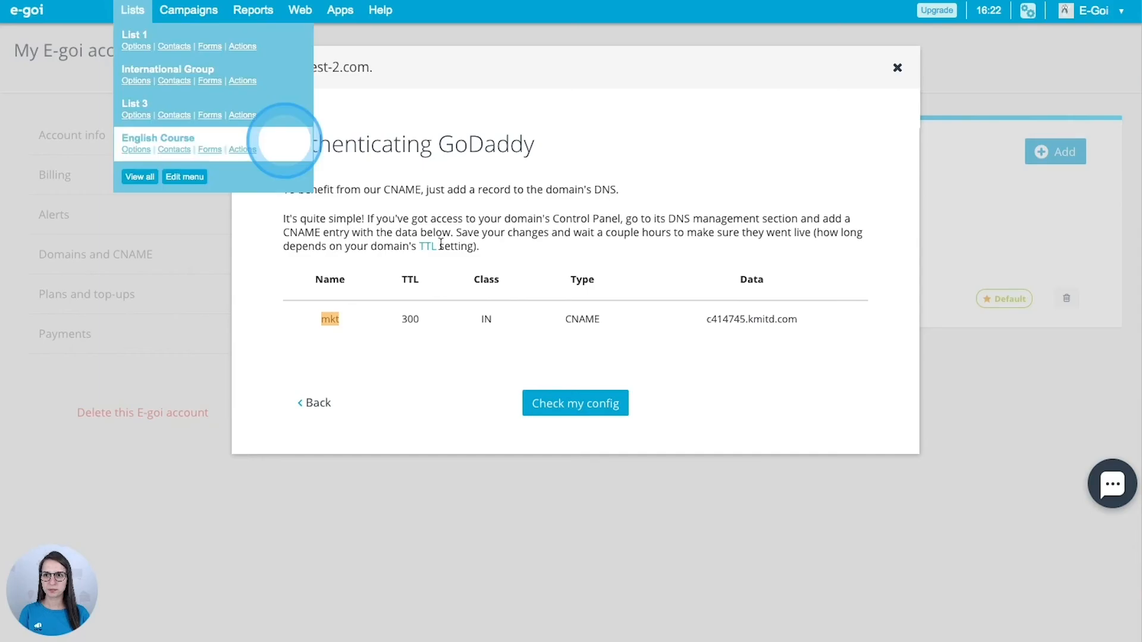
pyautogui.doubleClick(750, 319)
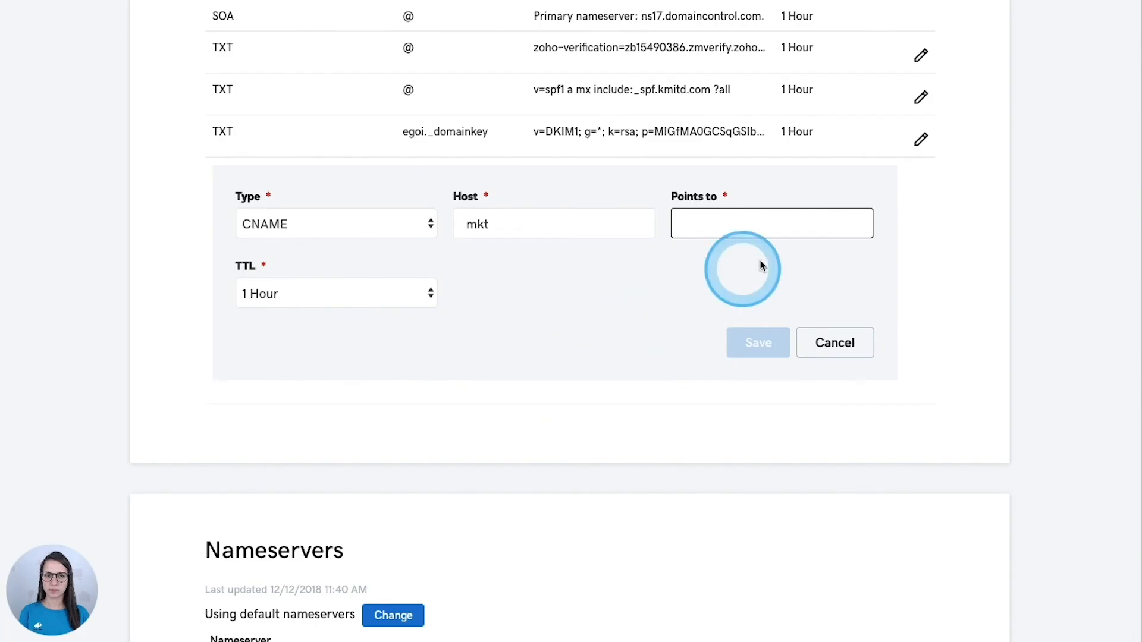
pyautogui.write('c414745.kmitd.com')
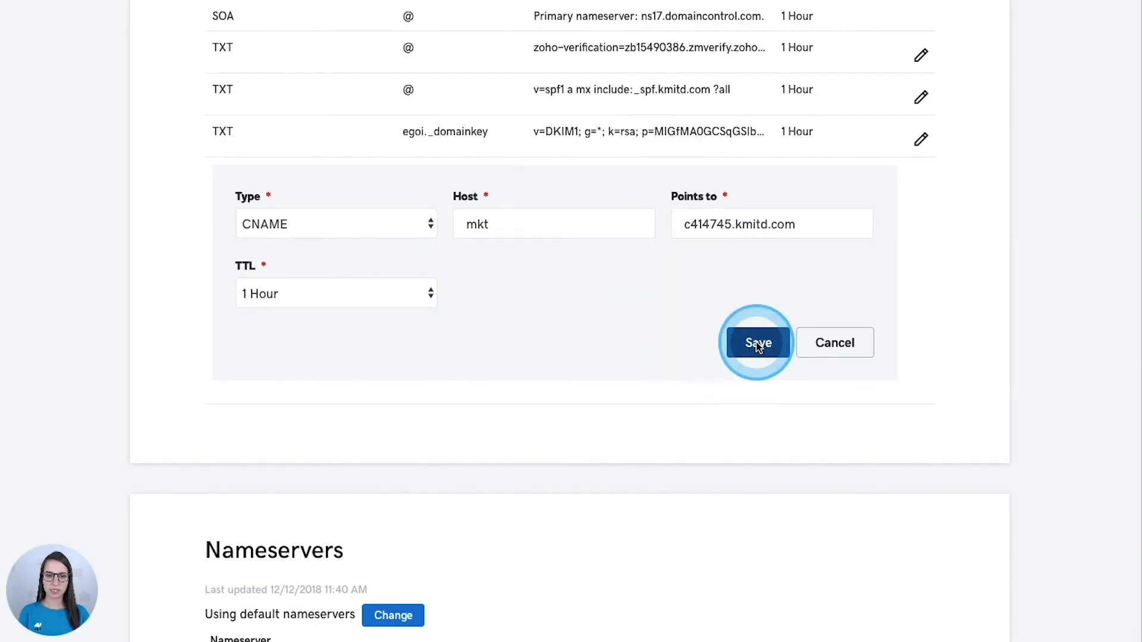
pyautogui.click(757, 342)
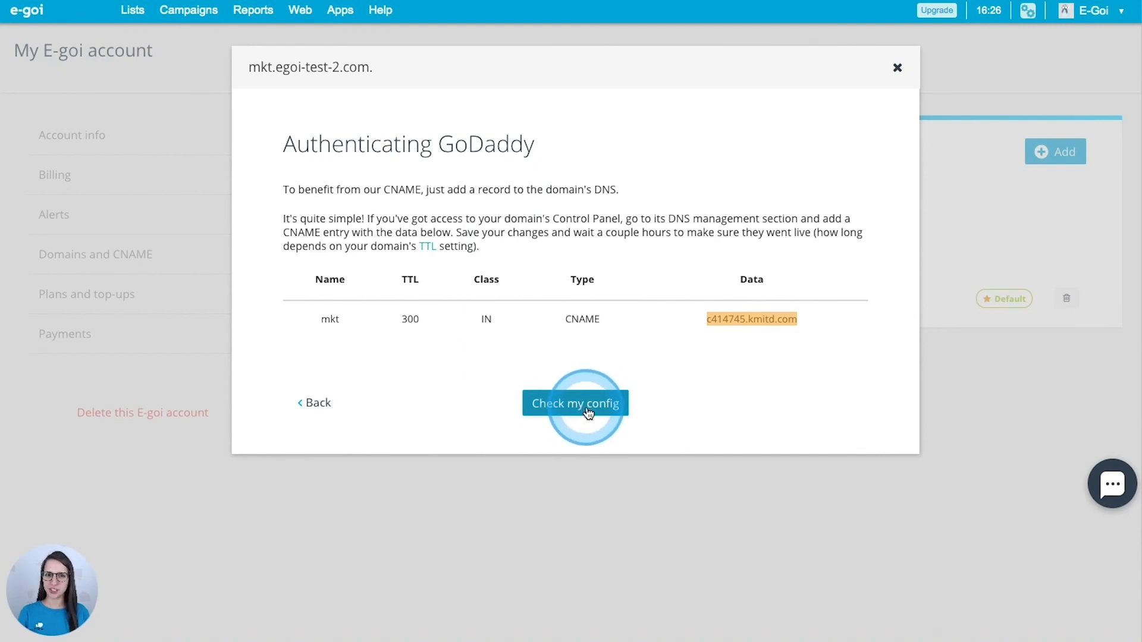
# Check that mkt.egoi-test-2.com resolves to c414745.kmitd.com and confirm the CNAME.
pyautogui.click(575, 403)
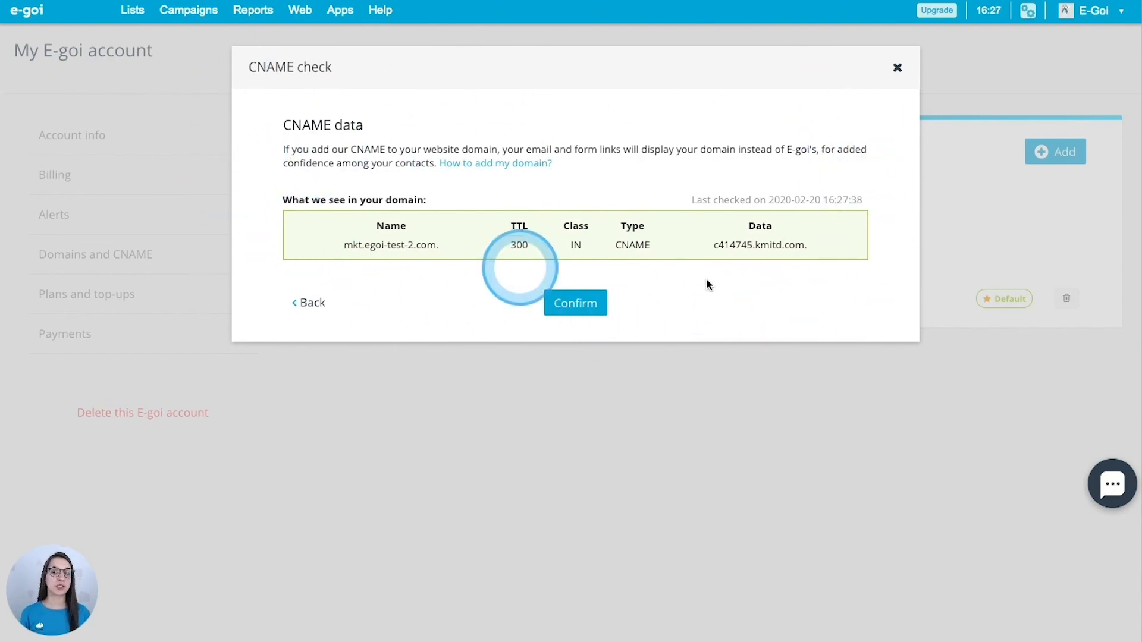
pyautogui.click(574, 303)
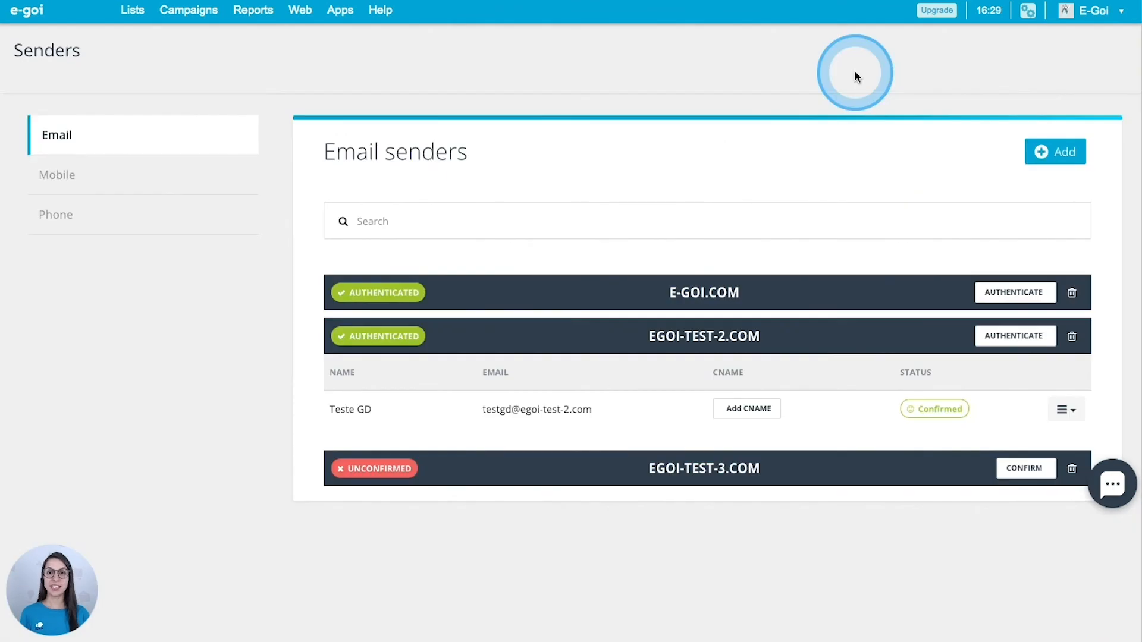